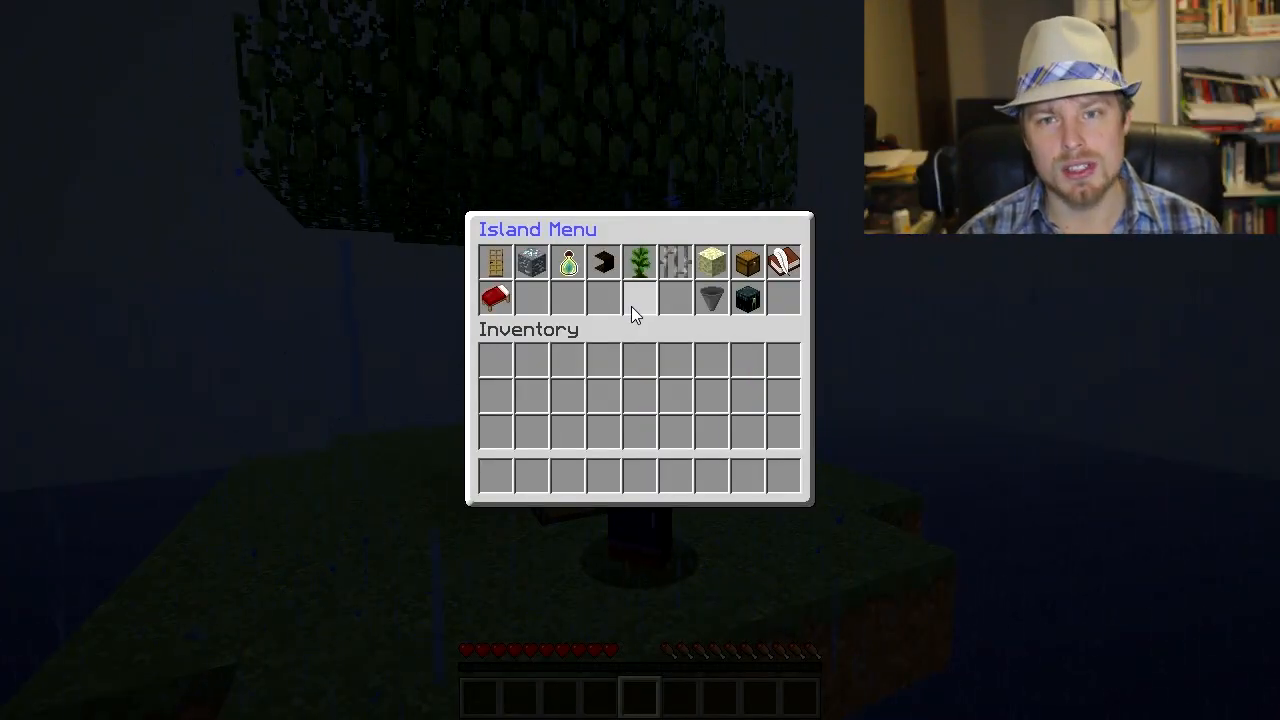
{"action": "mouse_move", "coordinate": [784, 262]}
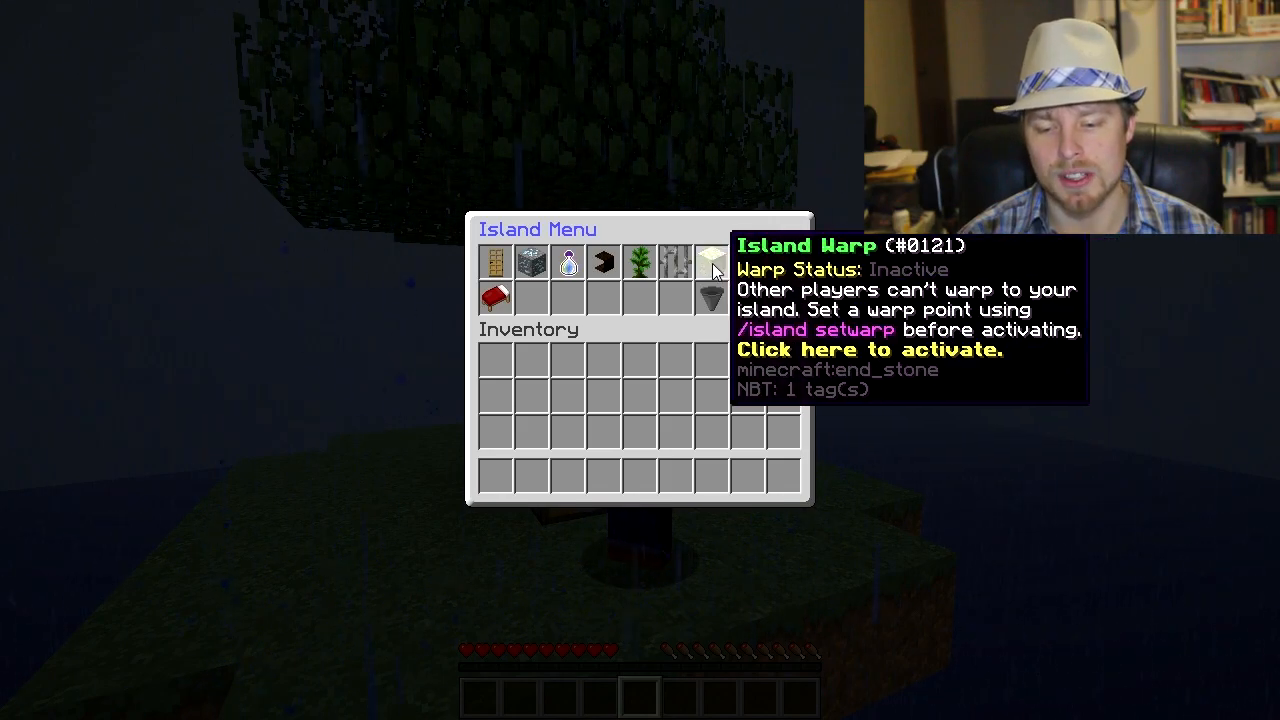
{"action": "mouse_move", "coordinate": [494, 298]}
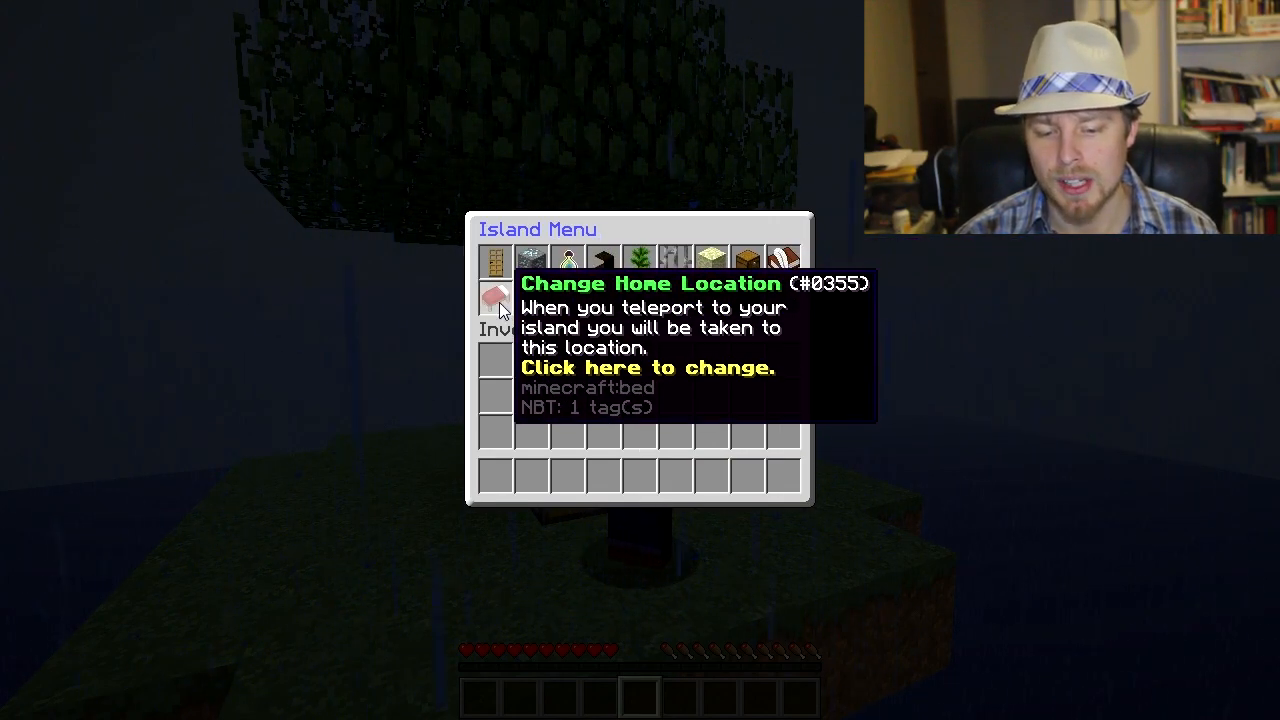
{"action": "mouse_move", "coordinate": [744, 296]}
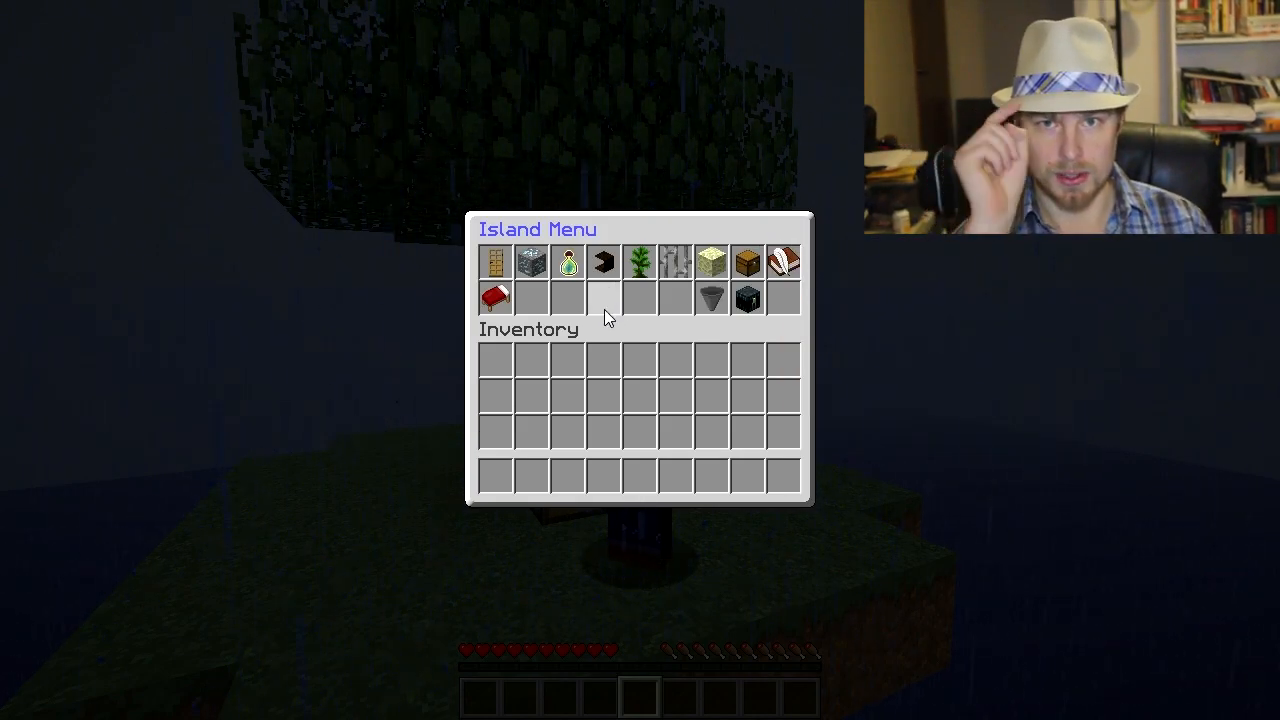
- Close the Island Create Menu after the new island is made
{"action": "key", "text": "Escape"}
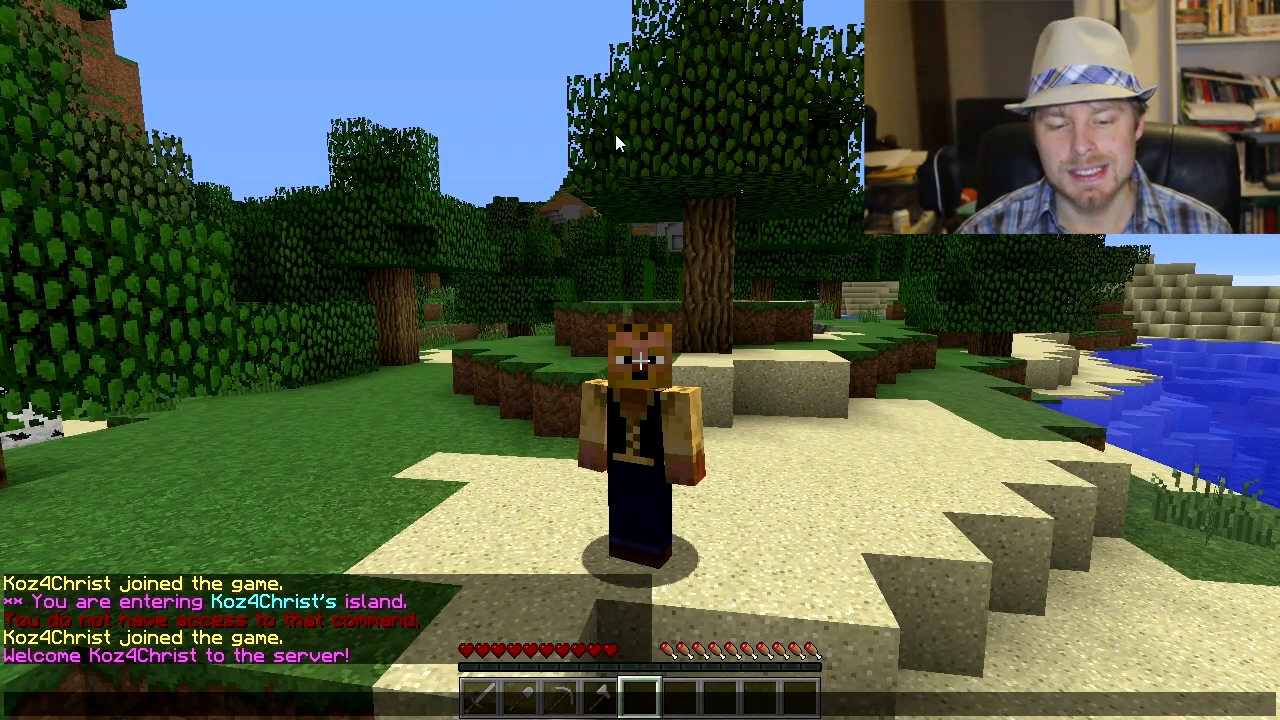
{"action": "mouse_move", "coordinate": [688, 166]}
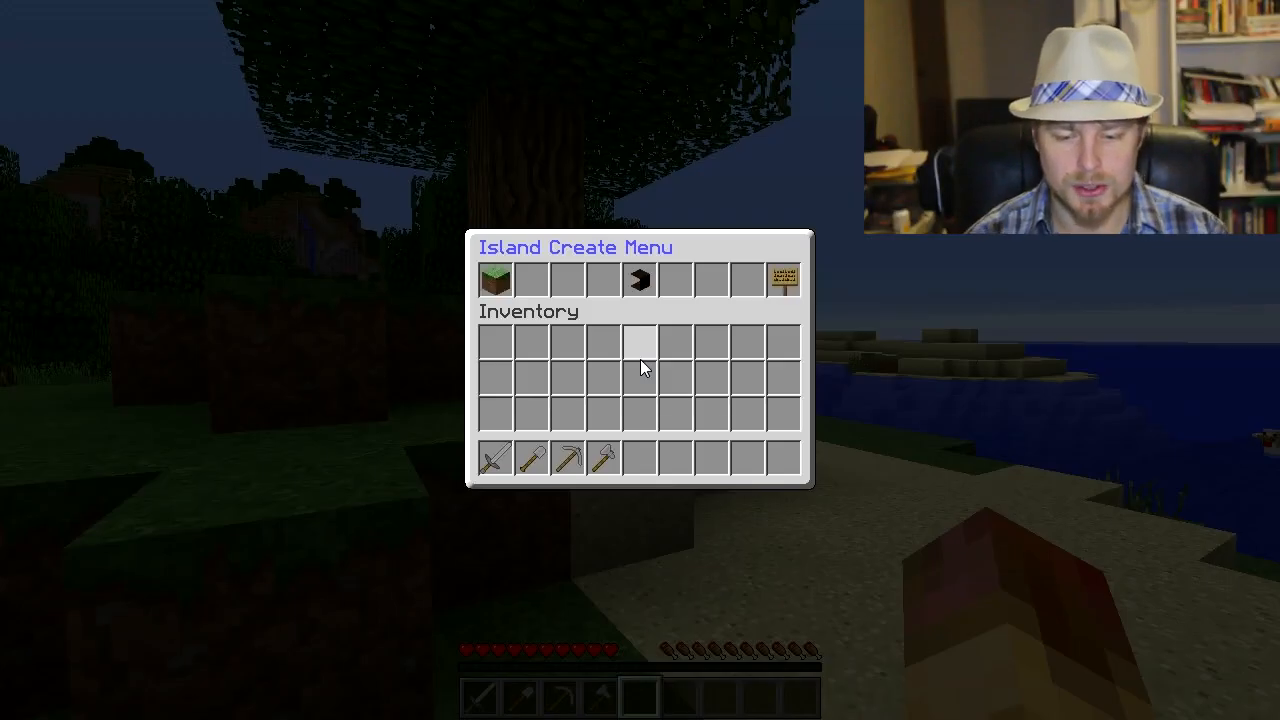
{"action": "mouse_move", "coordinate": [638, 280]}
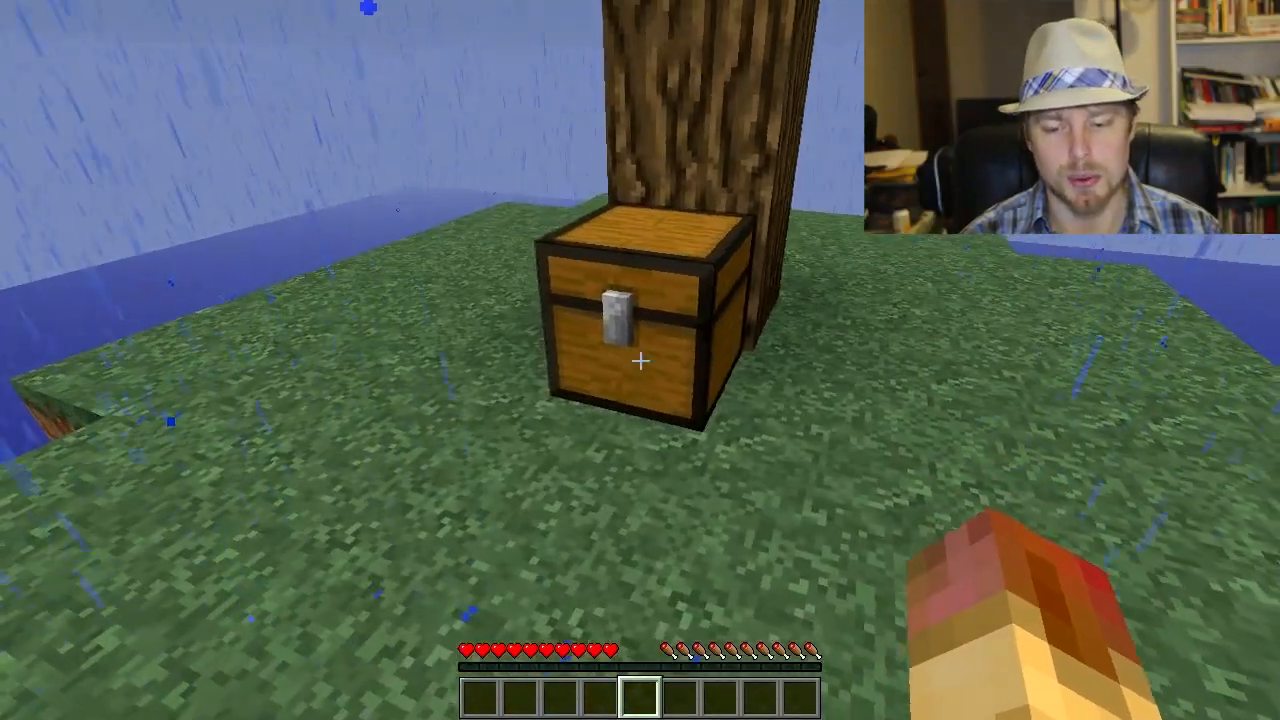
{"action": "mouse_move", "coordinate": [640, 360]}
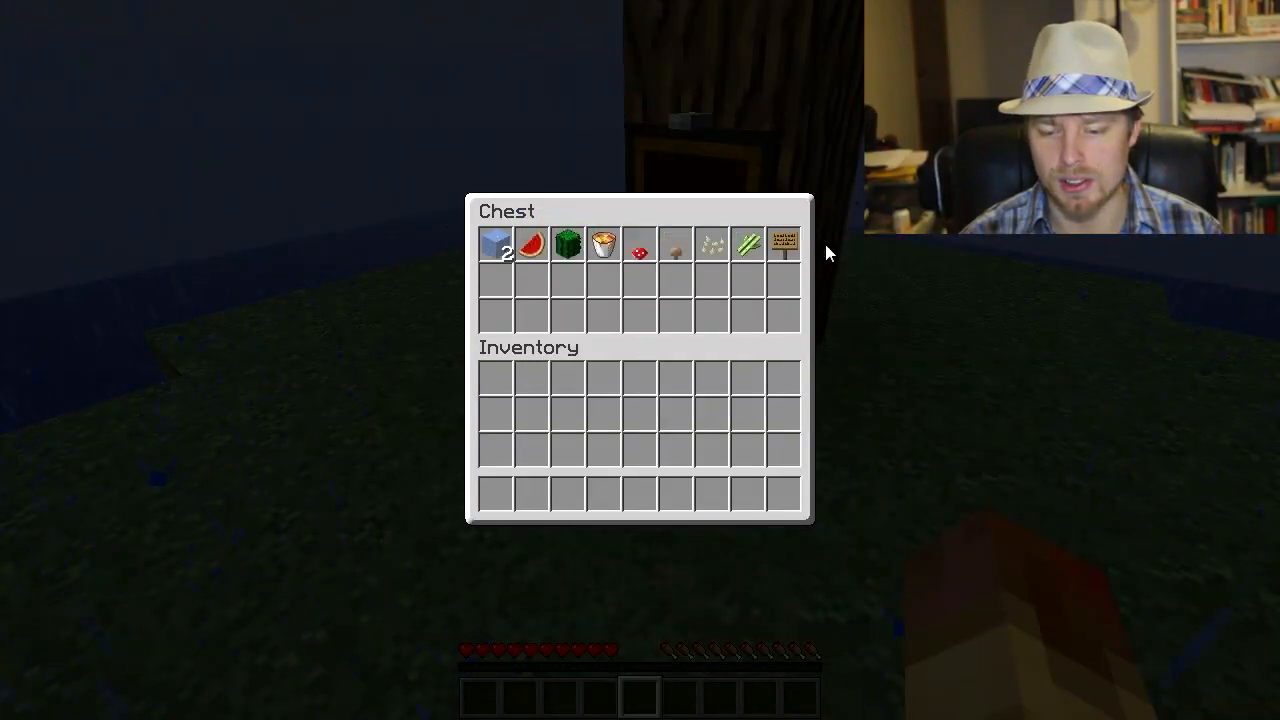
{"action": "mouse_move", "coordinate": [784, 244]}
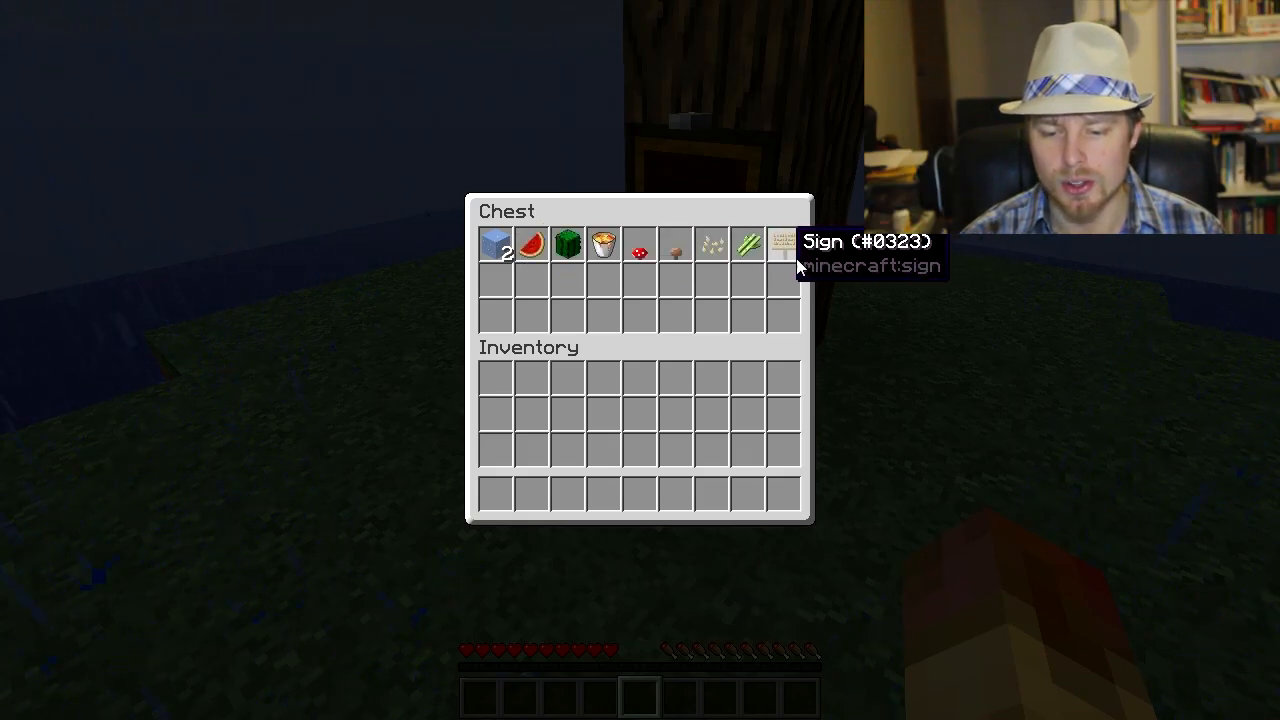
- Close the starter chest after checking its supplies
{"action": "key", "text": "Escape"}
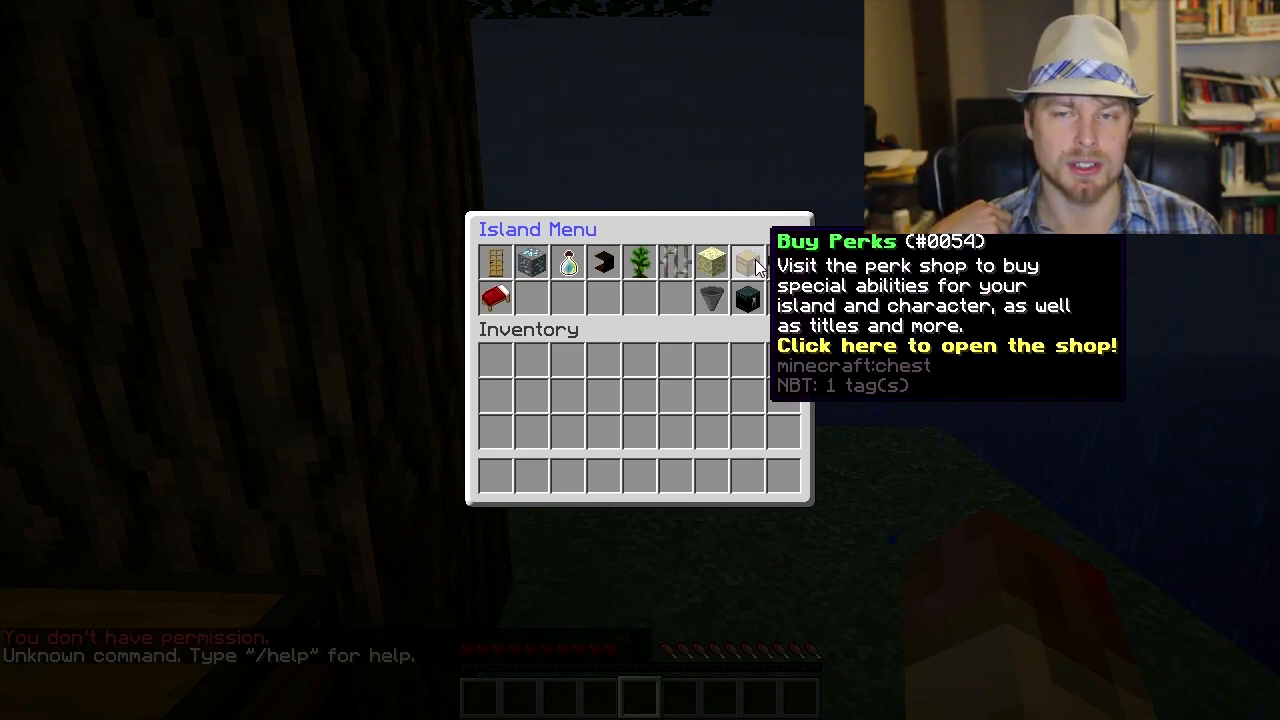
- Close the Island Menu after showing the Buy Perks entry
{"action": "key", "text": "Escape"}
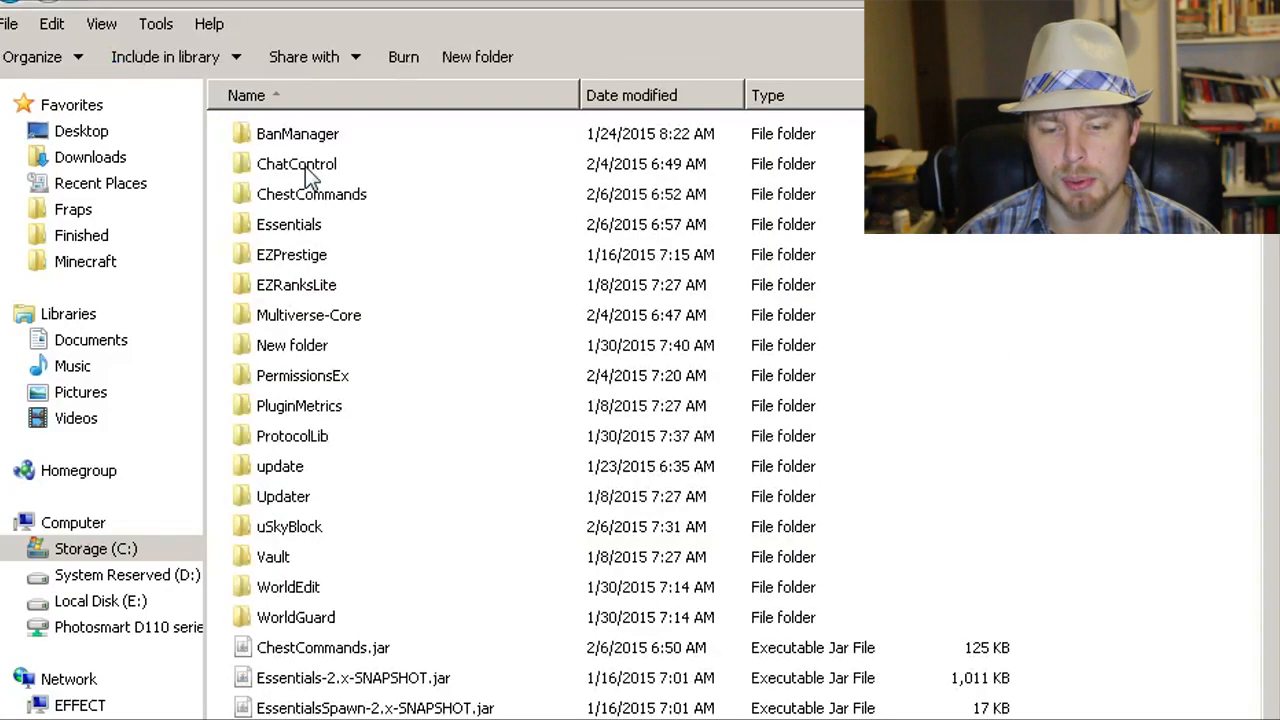
{"action": "mouse_move", "coordinate": [412, 312]}
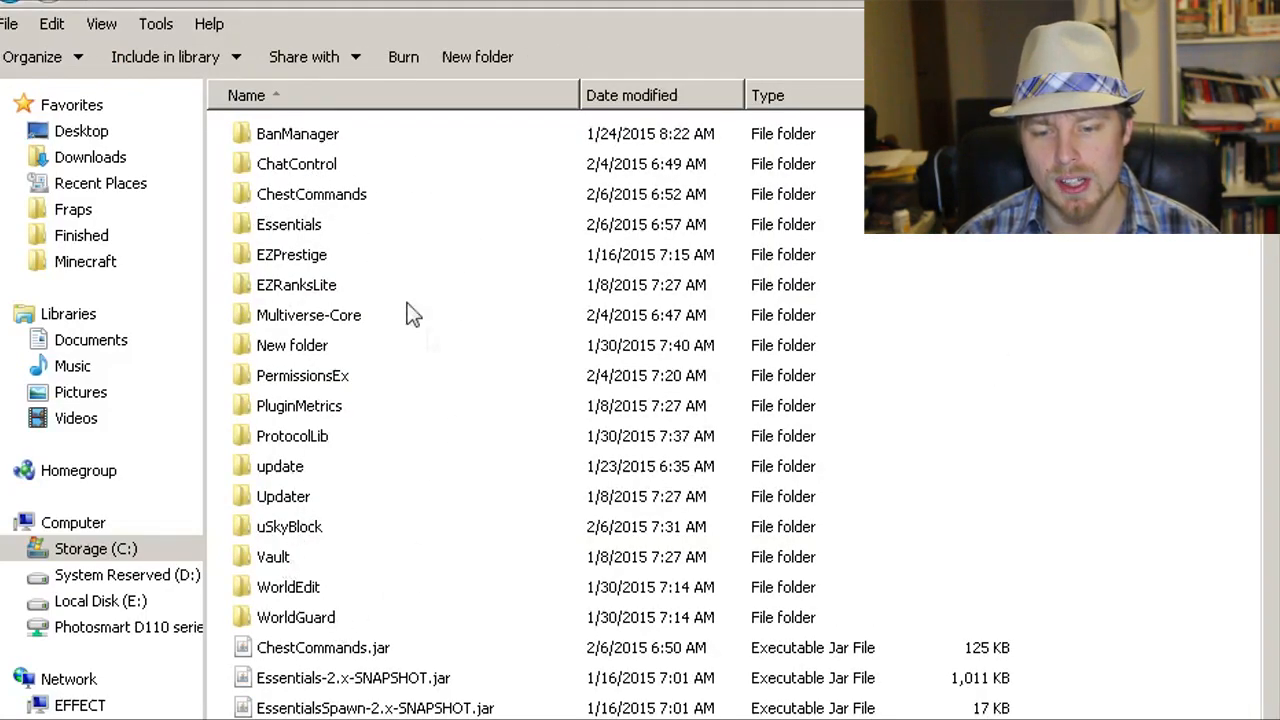
{"action": "mouse_move", "coordinate": [416, 424]}
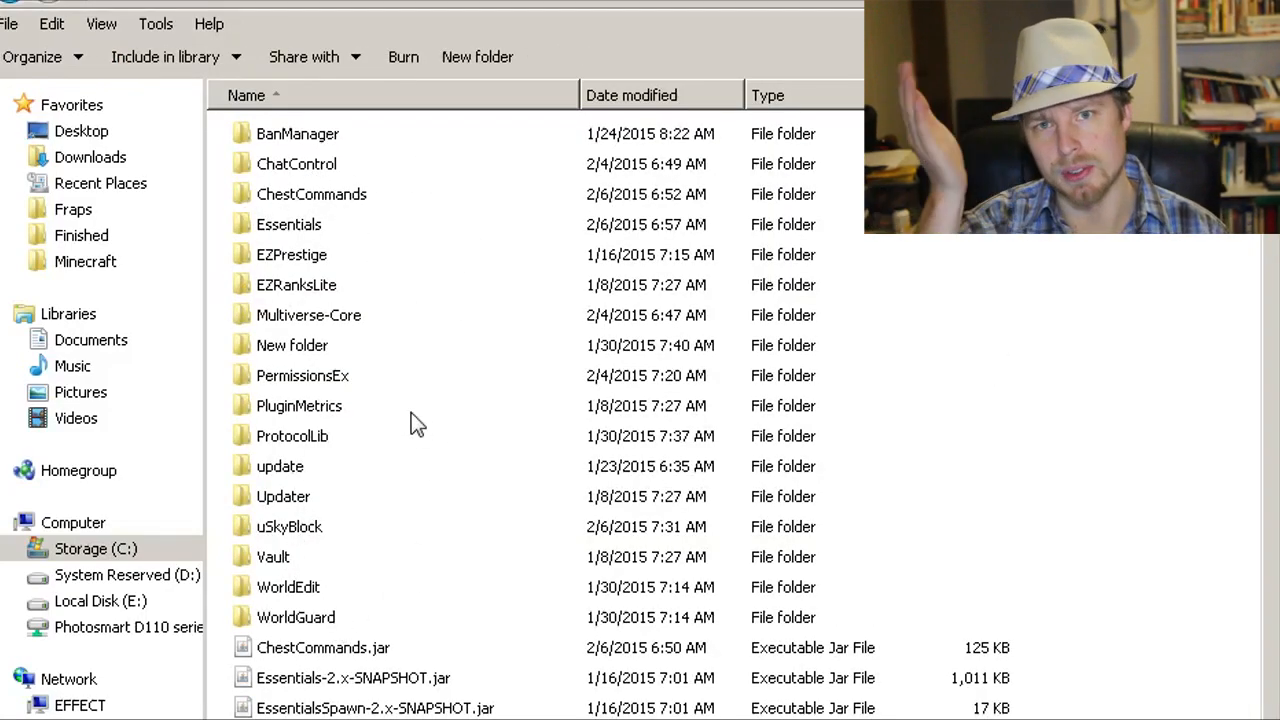
- Select the uSkyBlock folder in the server's plugins listing
{"action": "left_click", "coordinate": [288, 526]}
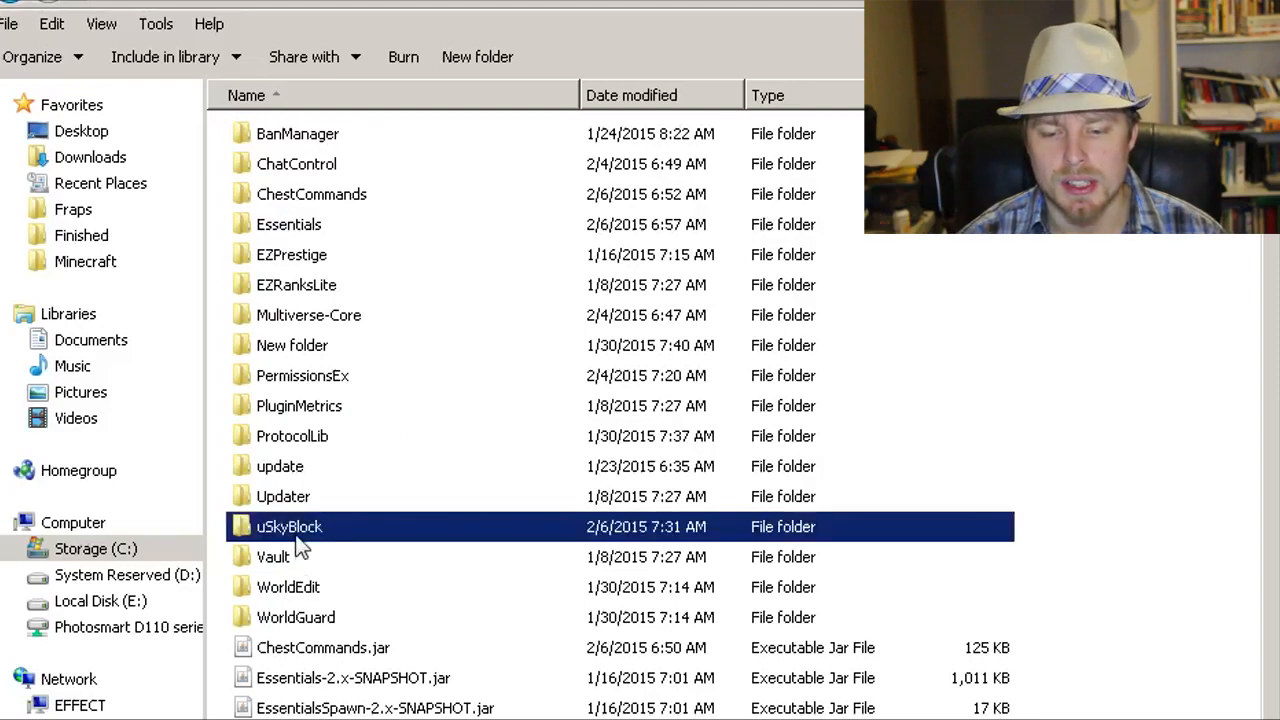
- Browse the uSkyBlock folder, highlighting challenges.yml, lastIslandConfig.yml and levelConfig.yml in turn
{"action": "double_click", "coordinate": [288, 526]}
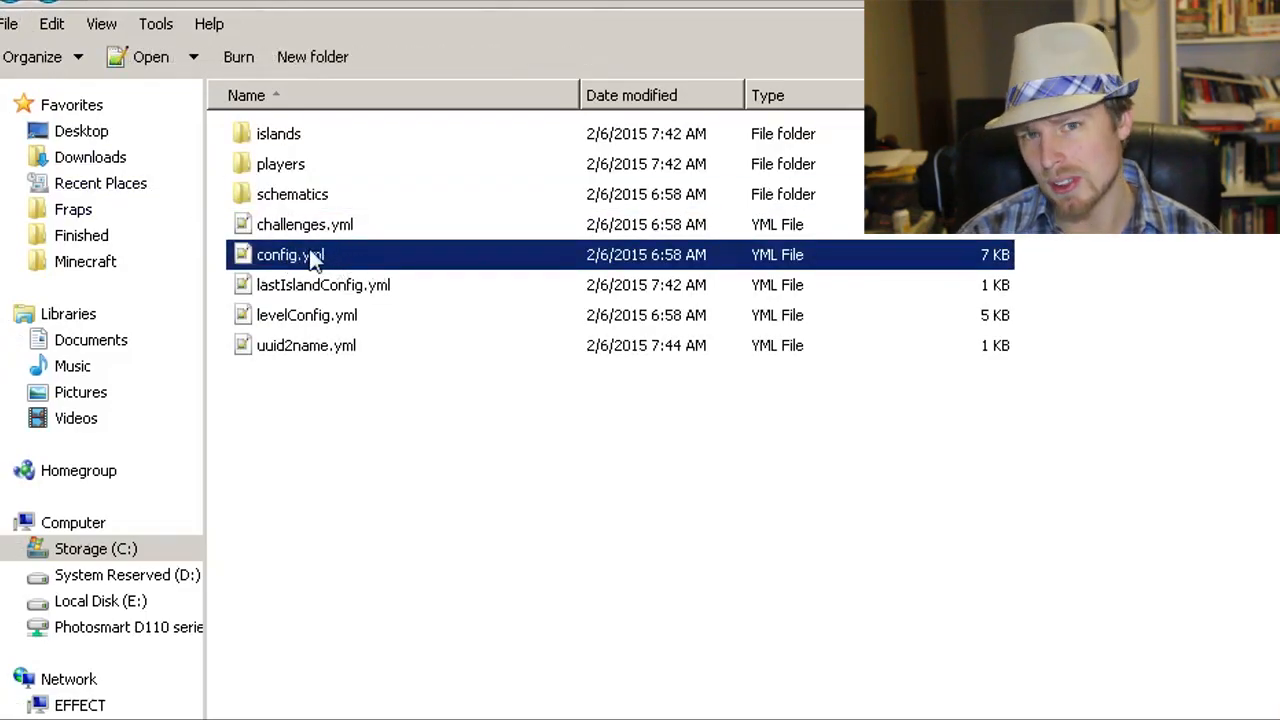
{"action": "left_click", "coordinate": [304, 224]}
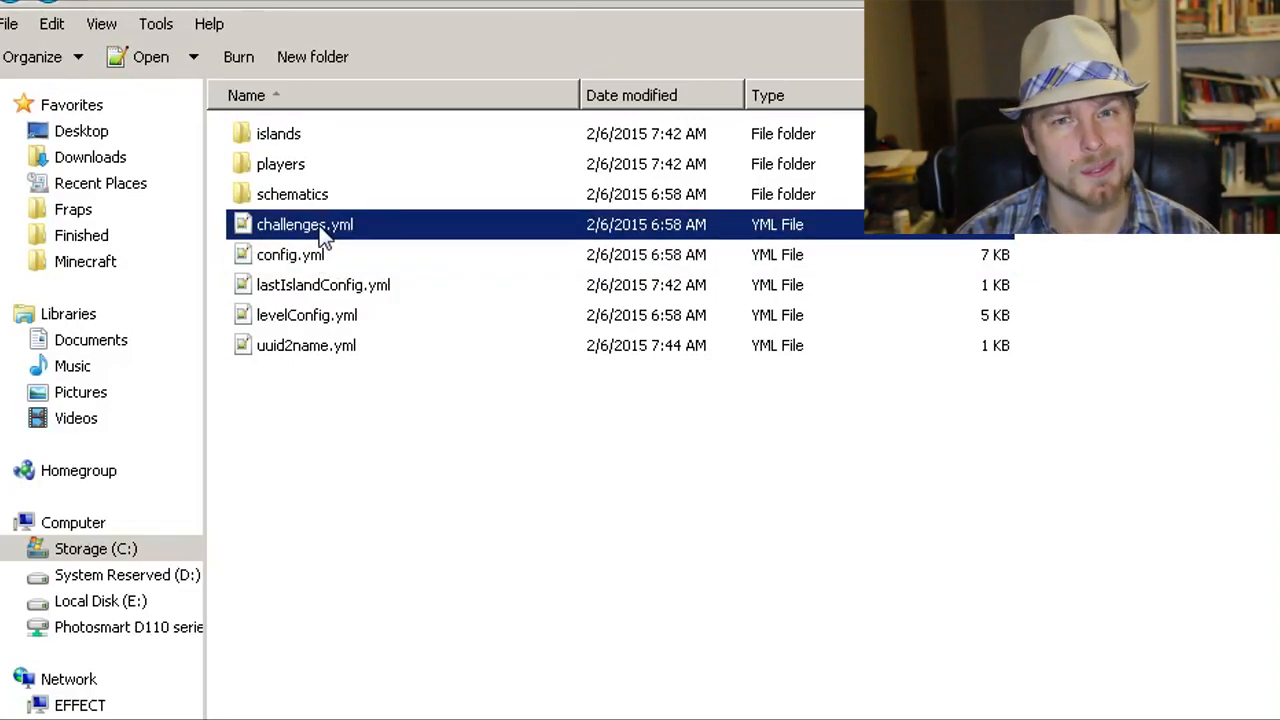
{"action": "mouse_move", "coordinate": [324, 400]}
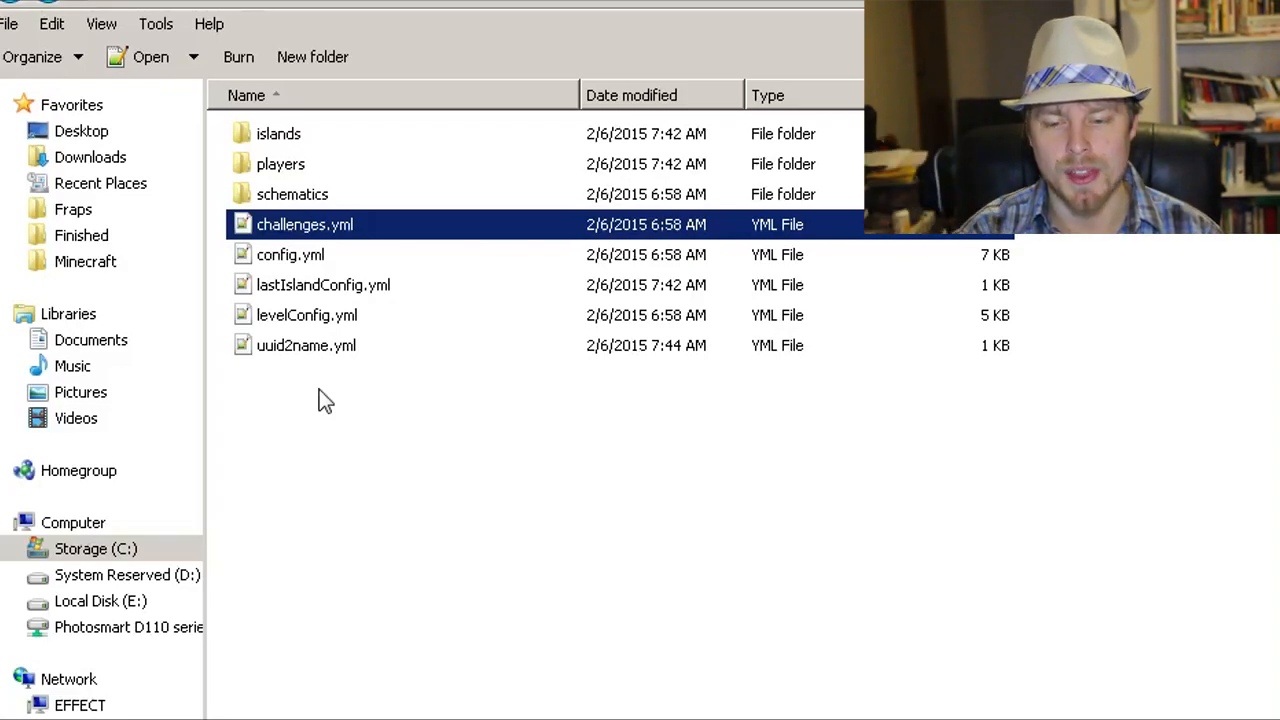
{"action": "left_click", "coordinate": [356, 400]}
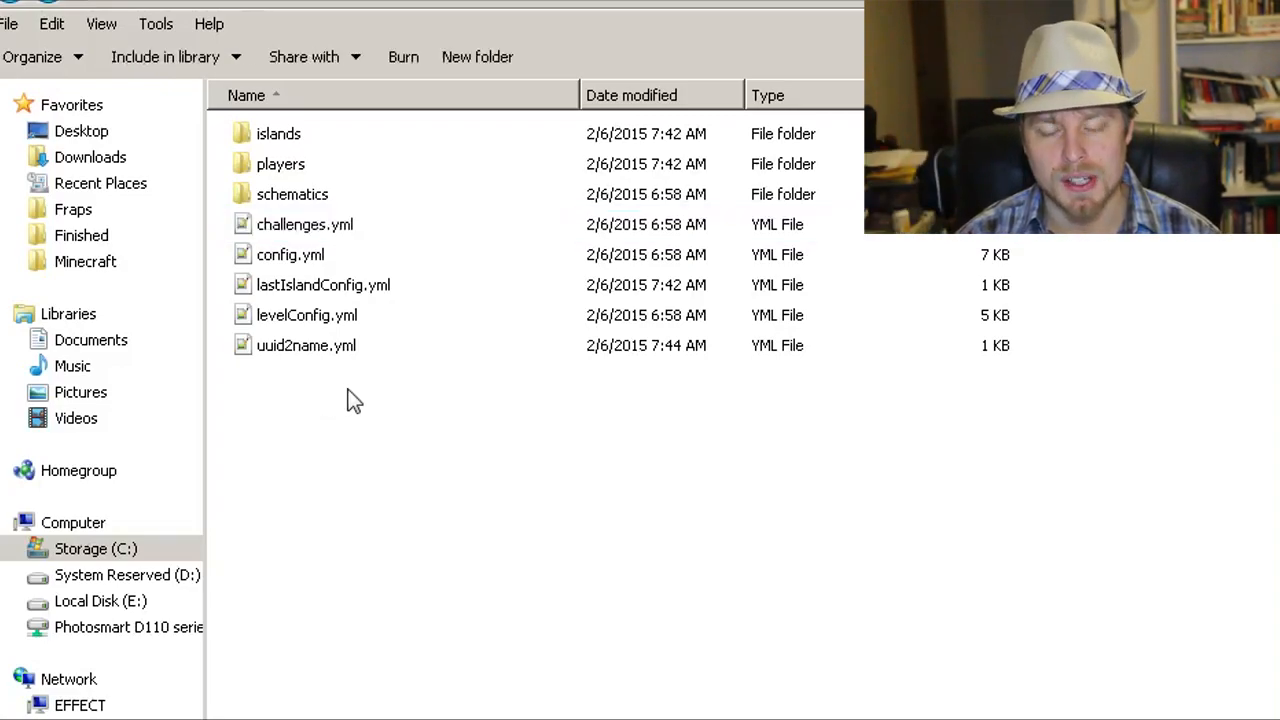
{"action": "left_click", "coordinate": [324, 284]}
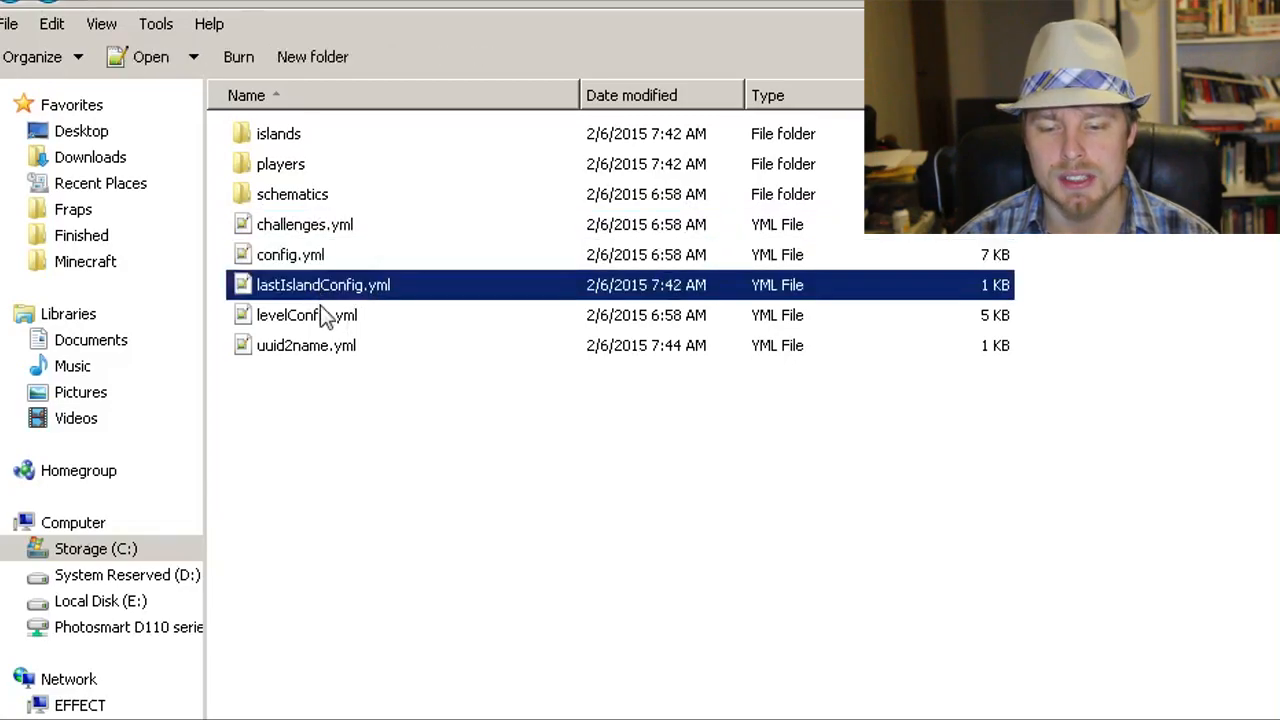
{"action": "left_click", "coordinate": [308, 316]}
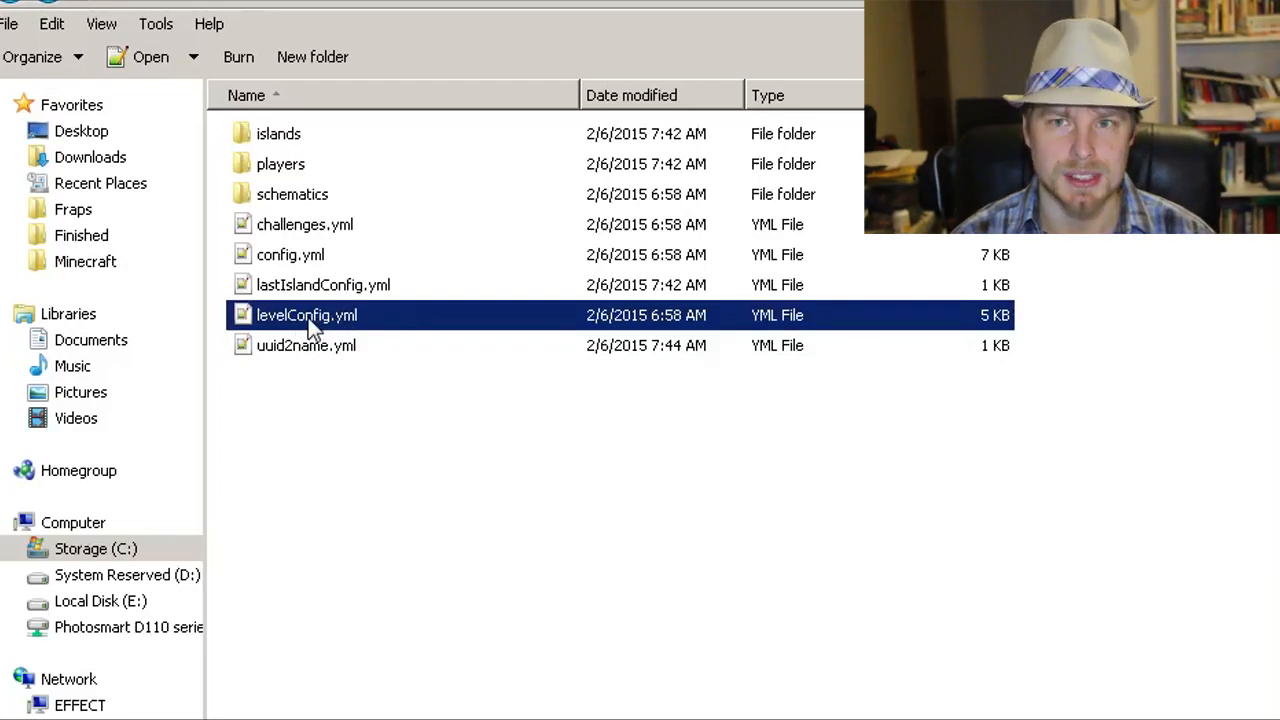
{"action": "mouse_move", "coordinate": [316, 264]}
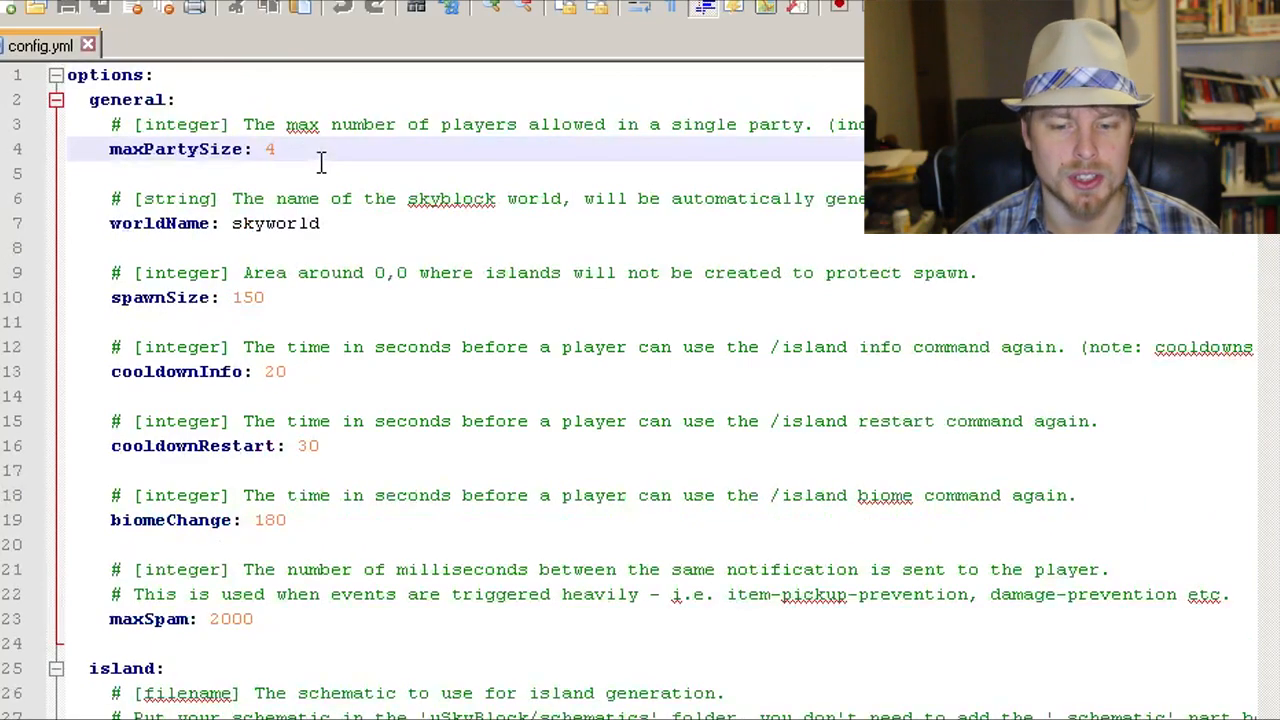
{"action": "double_click", "coordinate": [276, 224]}
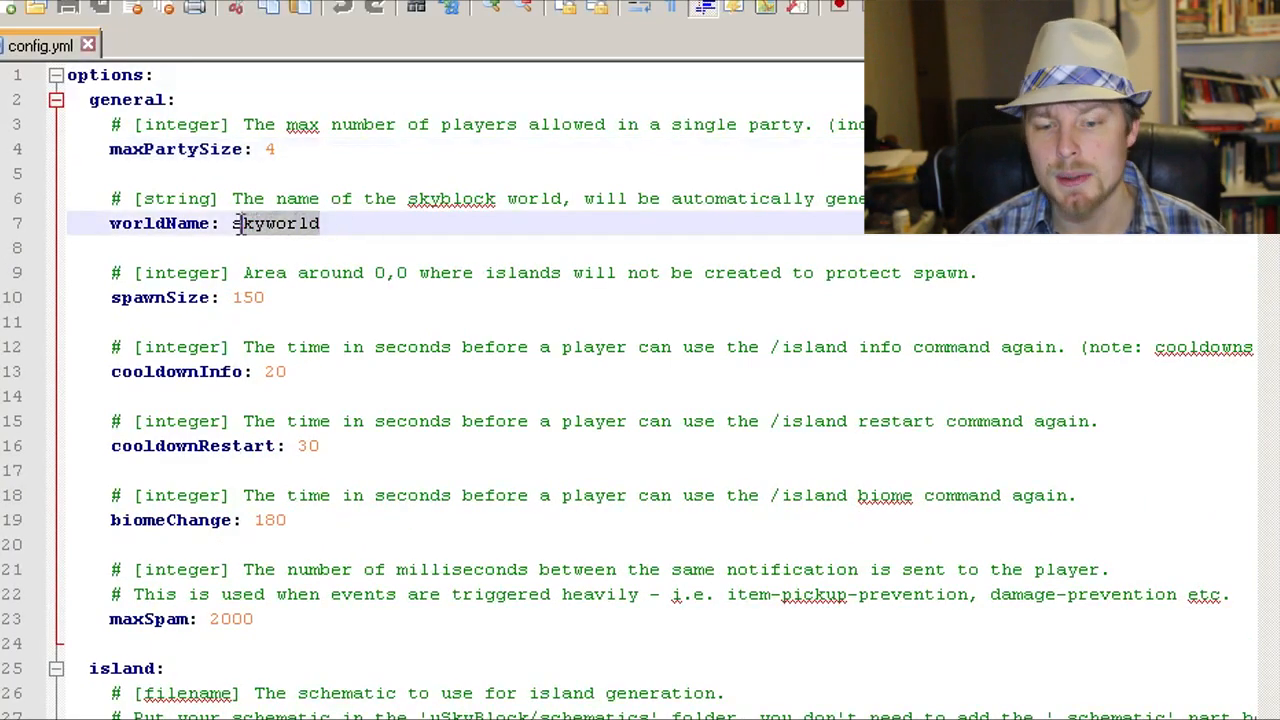
{"action": "double_click", "coordinate": [276, 224]}
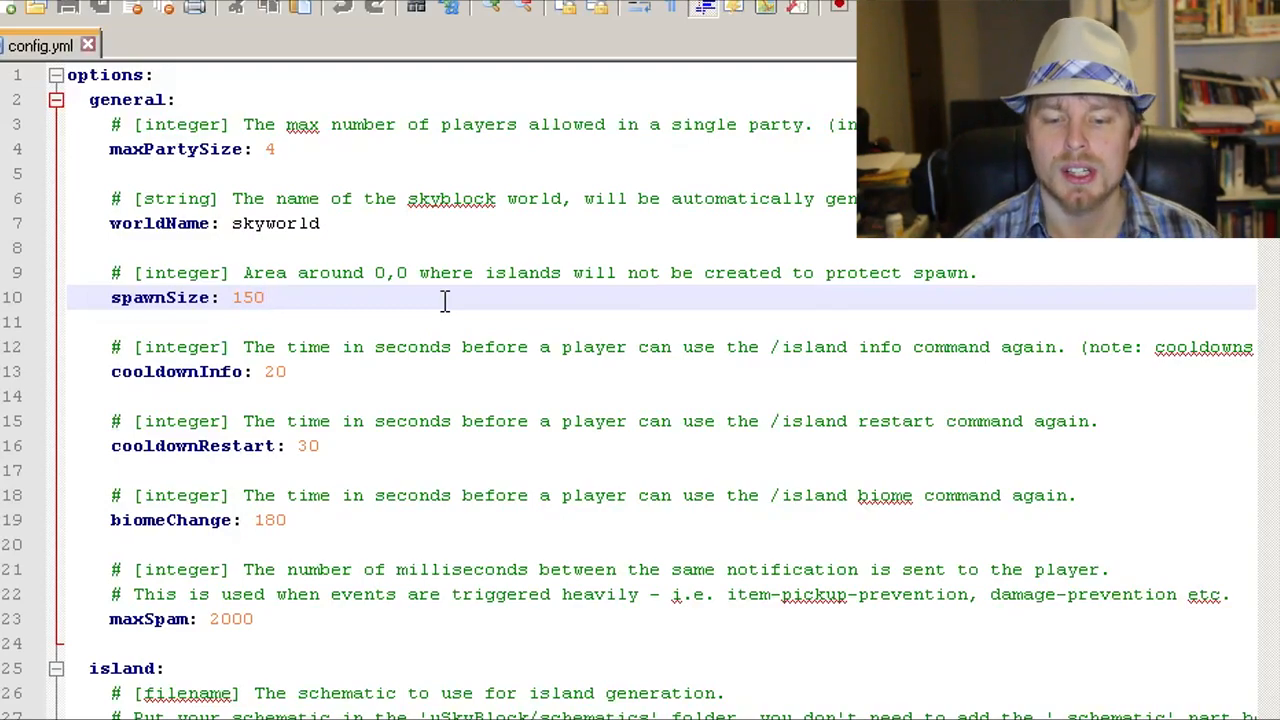
{"action": "left_click", "coordinate": [362, 444]}
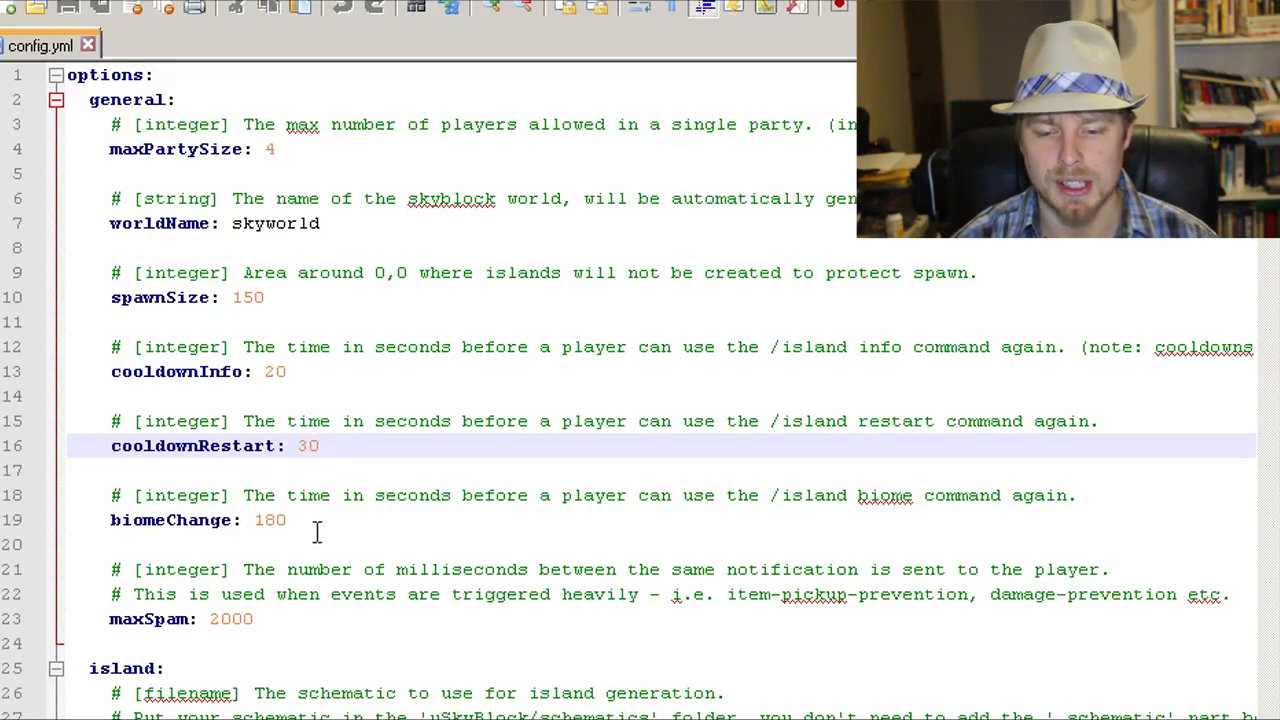
{"action": "scroll", "scroll_direction": "down", "scroll_amount": 3}
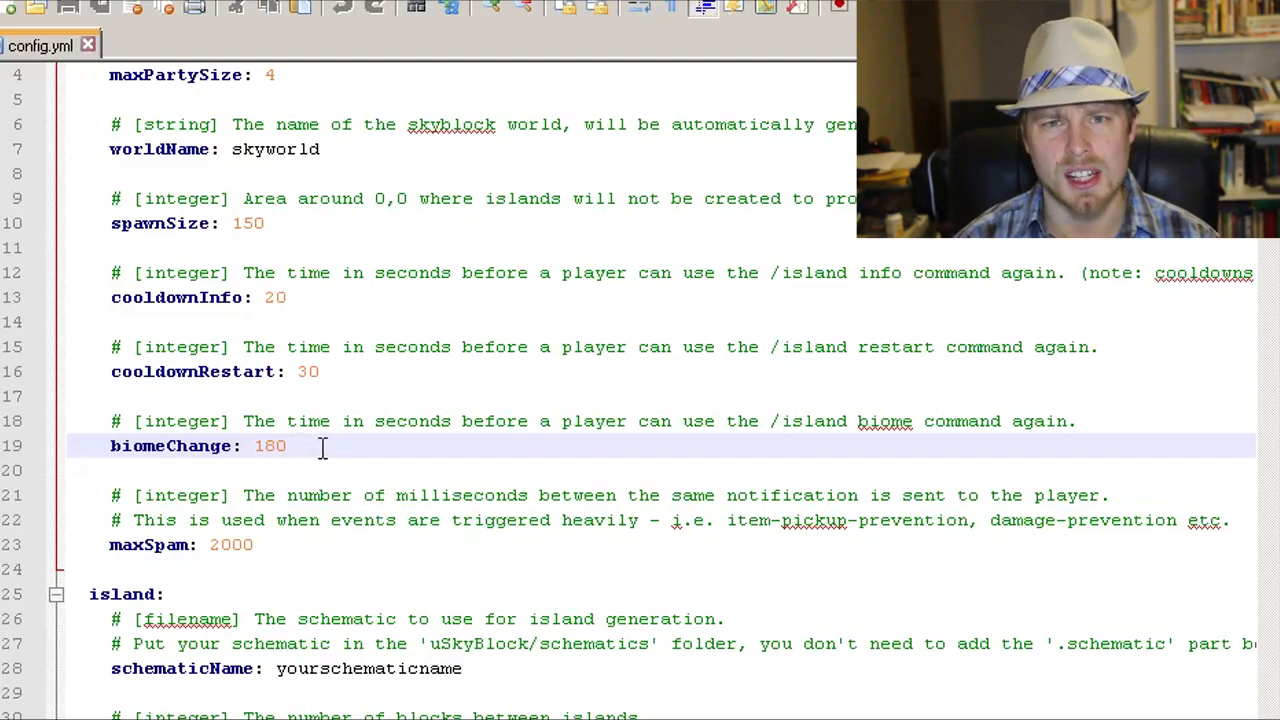
{"action": "scroll", "scroll_direction": "down", "scroll_amount": 3}
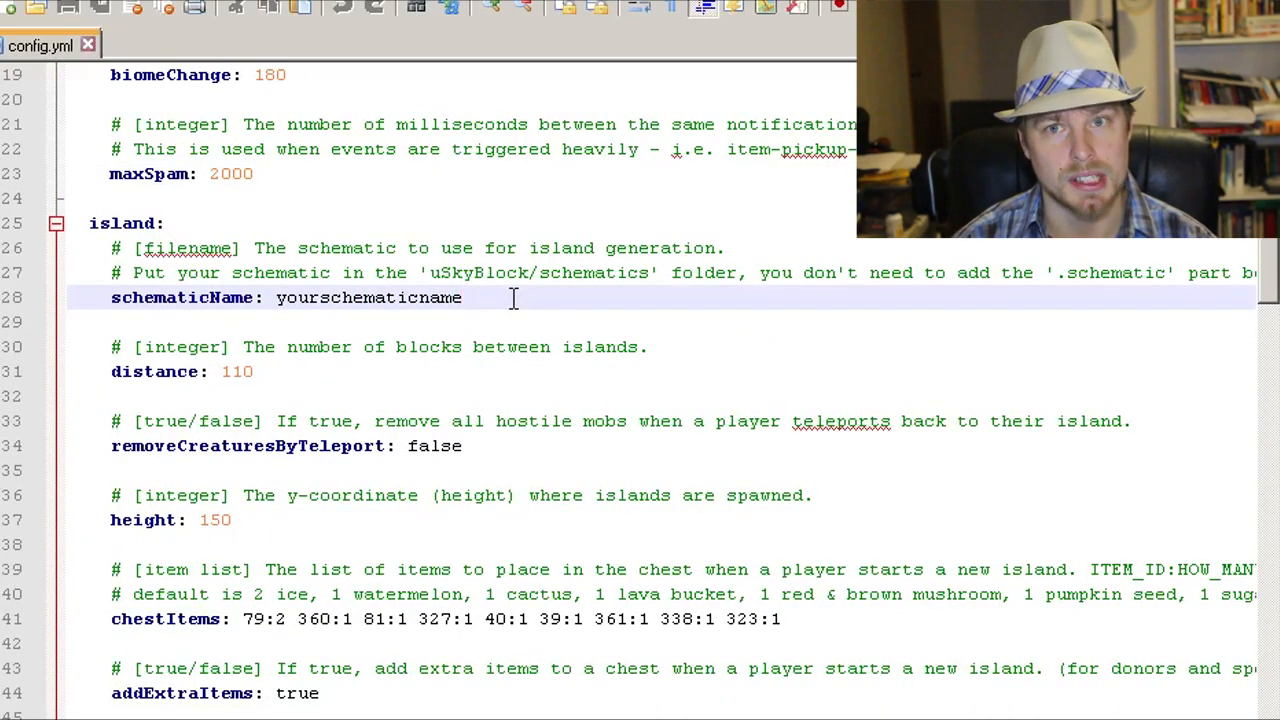
{"action": "double_click", "coordinate": [368, 370]}
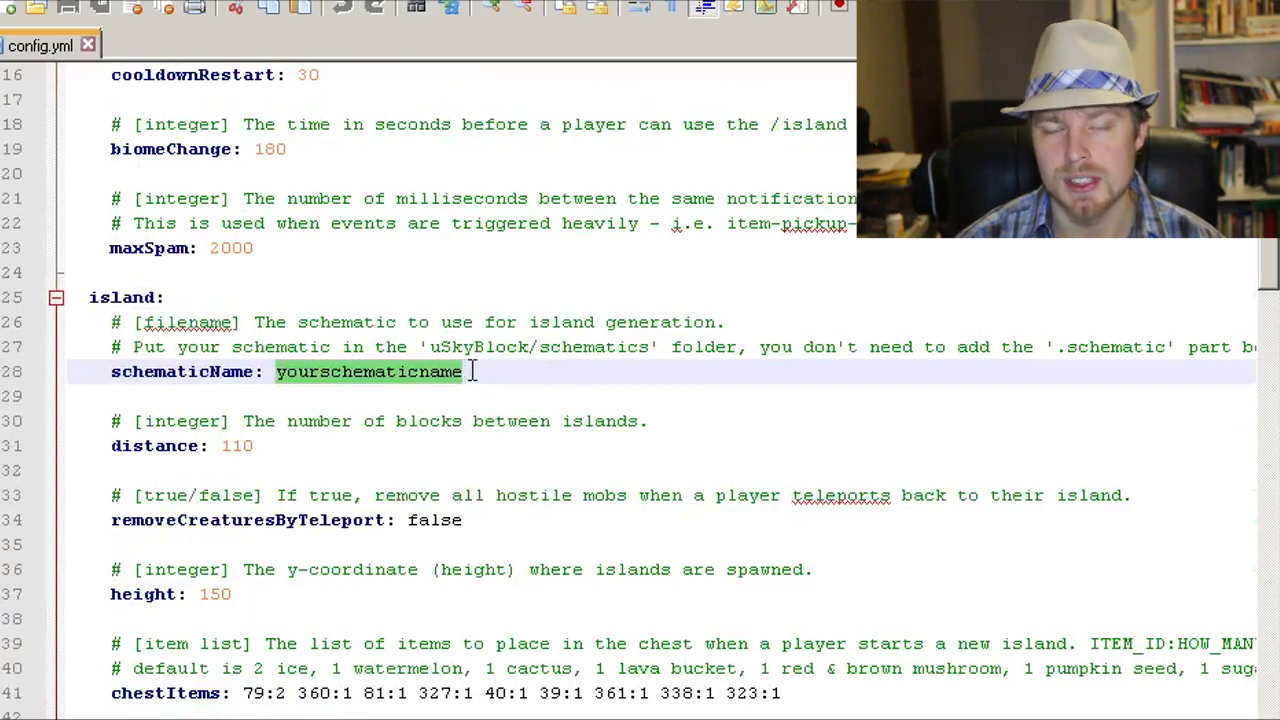
{"action": "scroll", "scroll_direction": "down", "scroll_amount": 3}
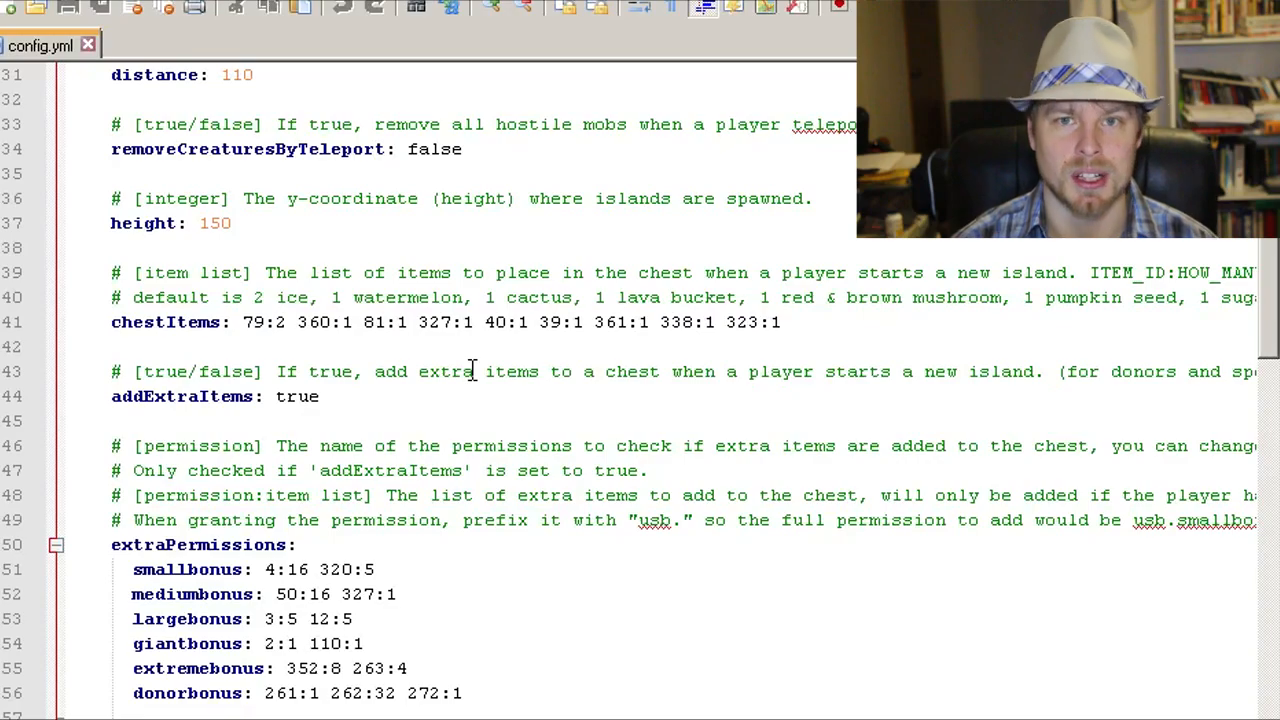
{"action": "scroll", "scroll_direction": "down", "scroll_amount": 3}
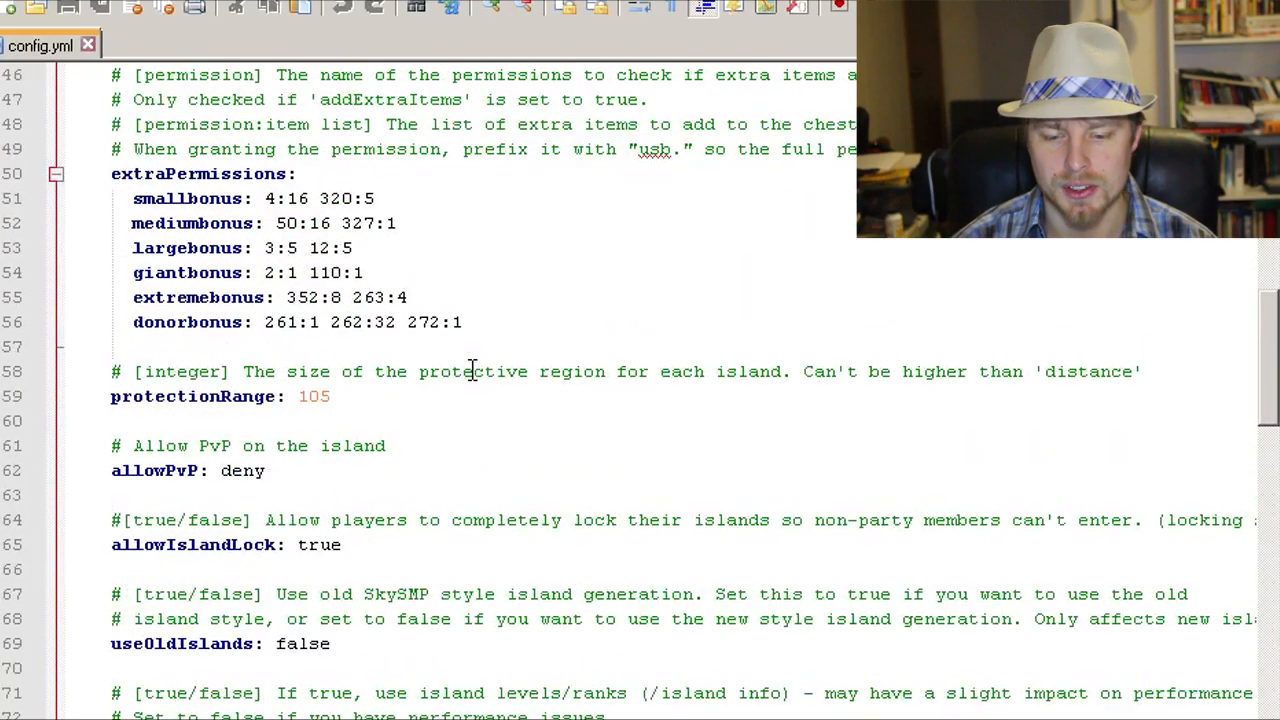
{"action": "scroll", "scroll_direction": "down", "scroll_amount": 3}
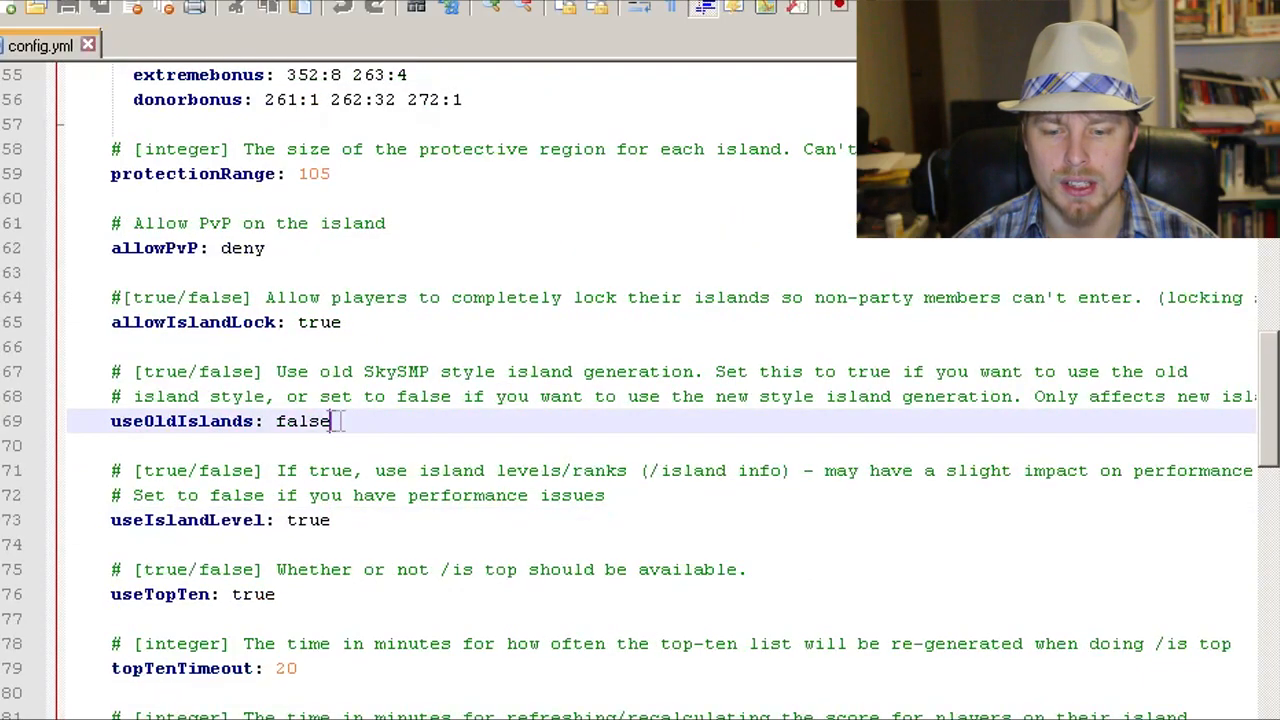
{"action": "double_click", "coordinate": [300, 420]}
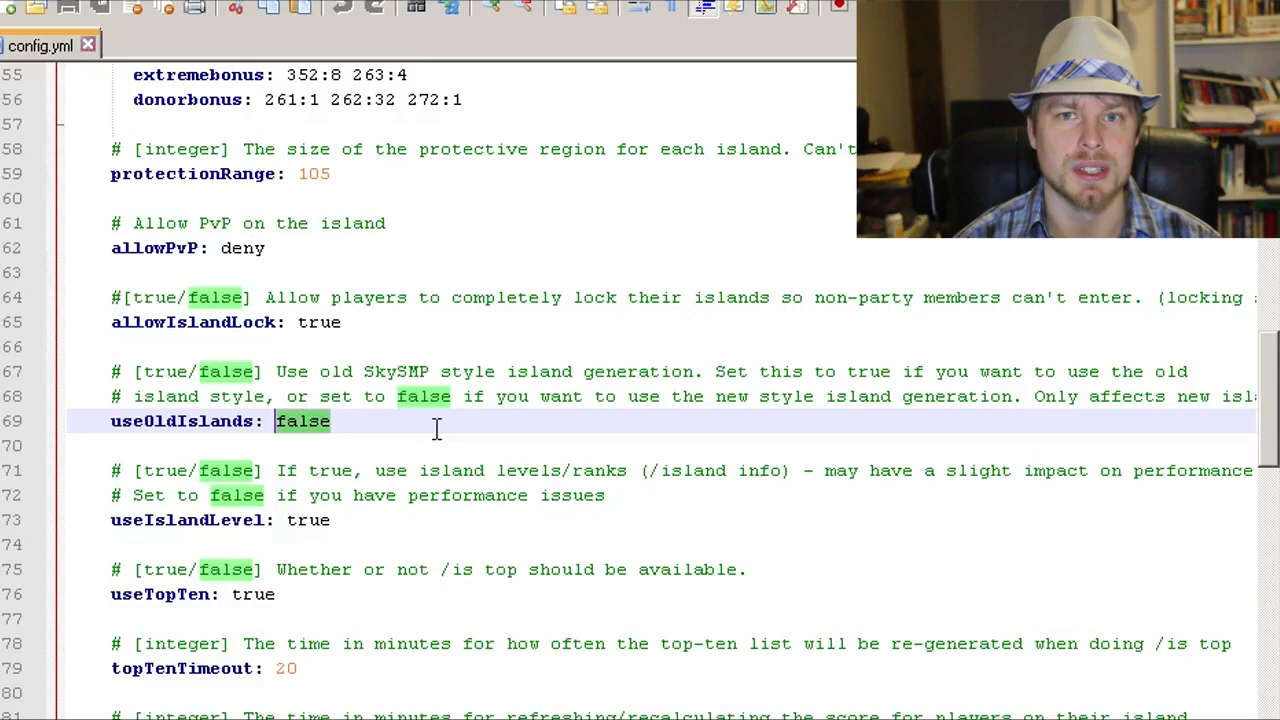
{"action": "scroll", "scroll_direction": "up", "scroll_amount": 3}
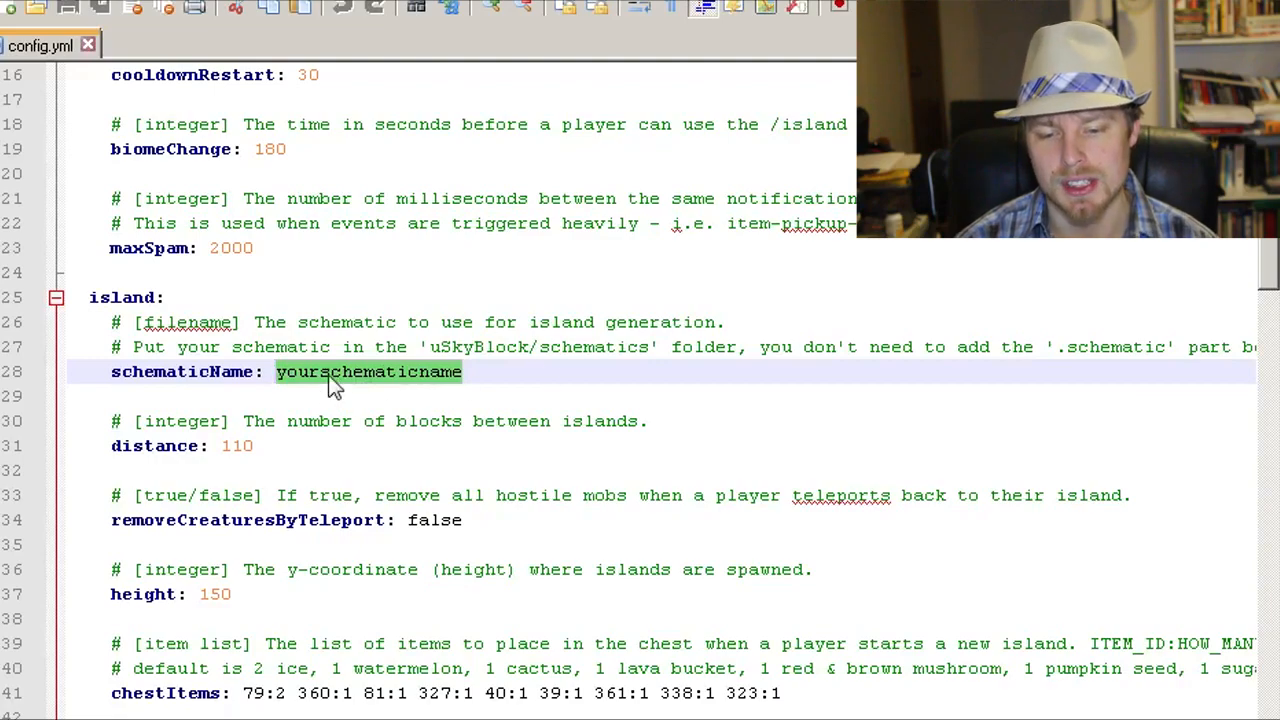
{"action": "scroll", "scroll_direction": "down", "scroll_amount": 3}
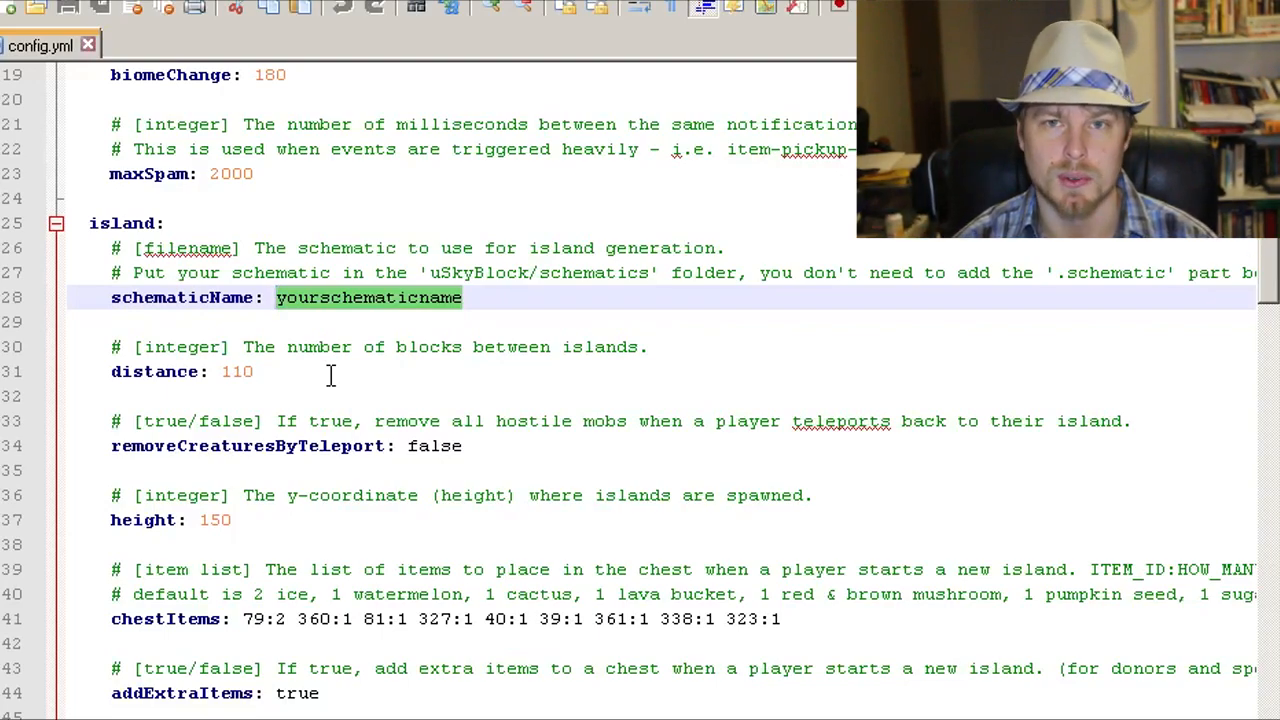
{"action": "left_click", "coordinate": [256, 370]}
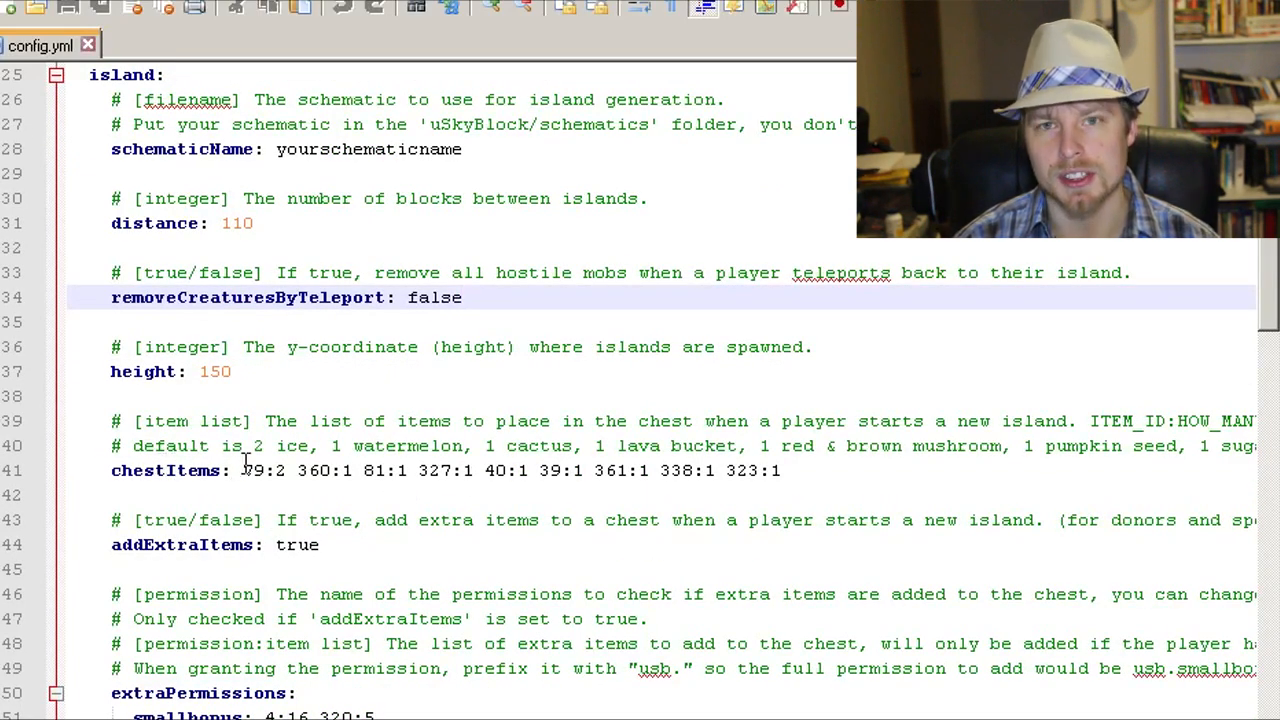
{"action": "scroll", "scroll_direction": "down", "scroll_amount": 3}
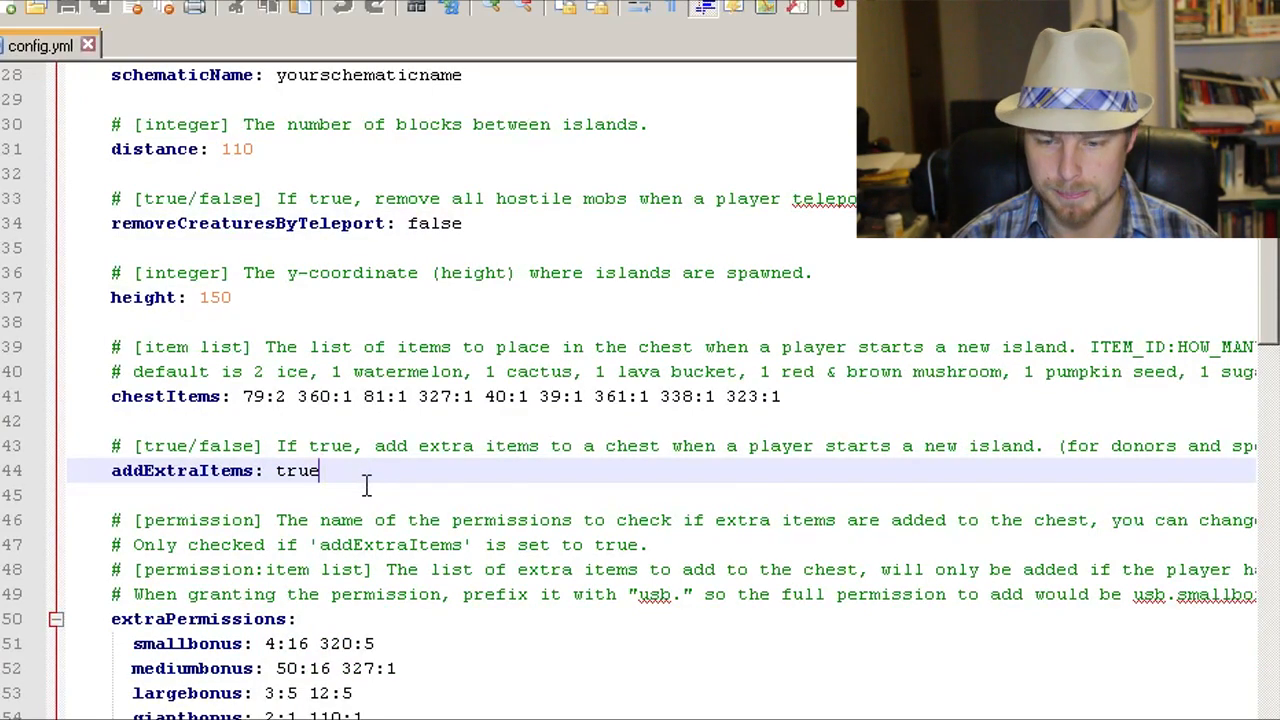
{"action": "scroll", "scroll_direction": "down", "scroll_amount": 3}
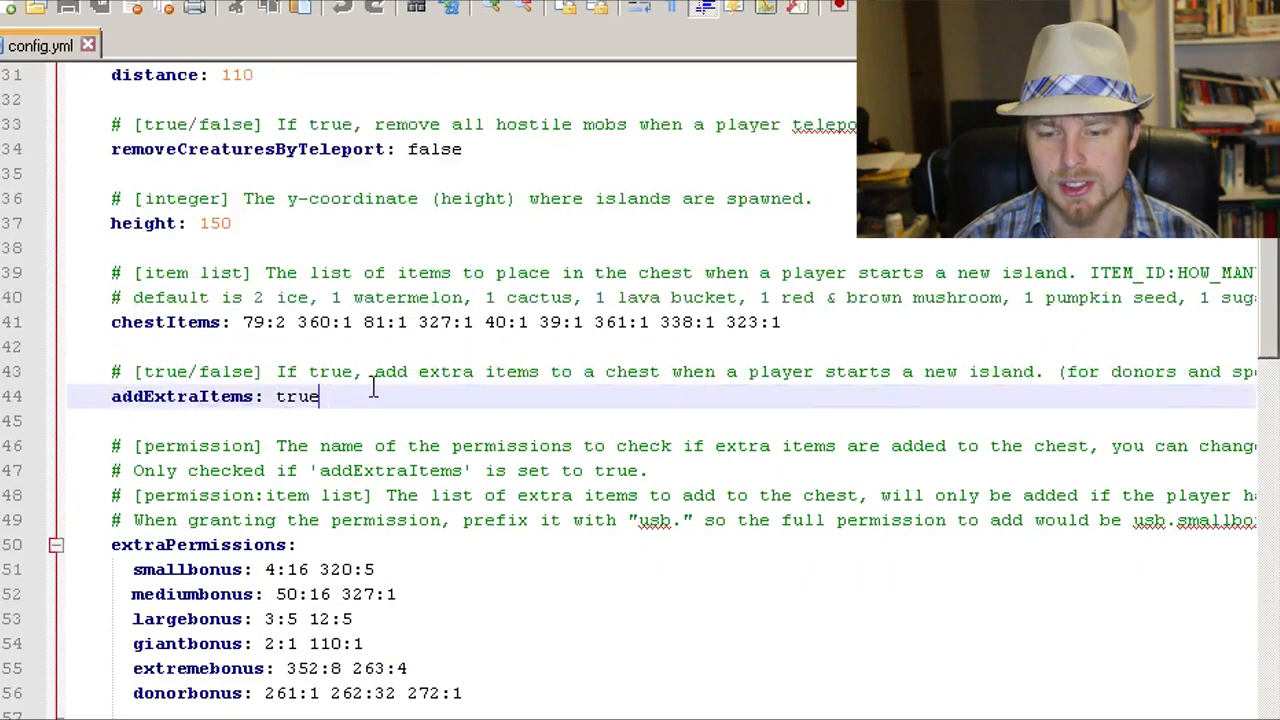
{"action": "scroll", "scroll_direction": "down", "scroll_amount": 3}
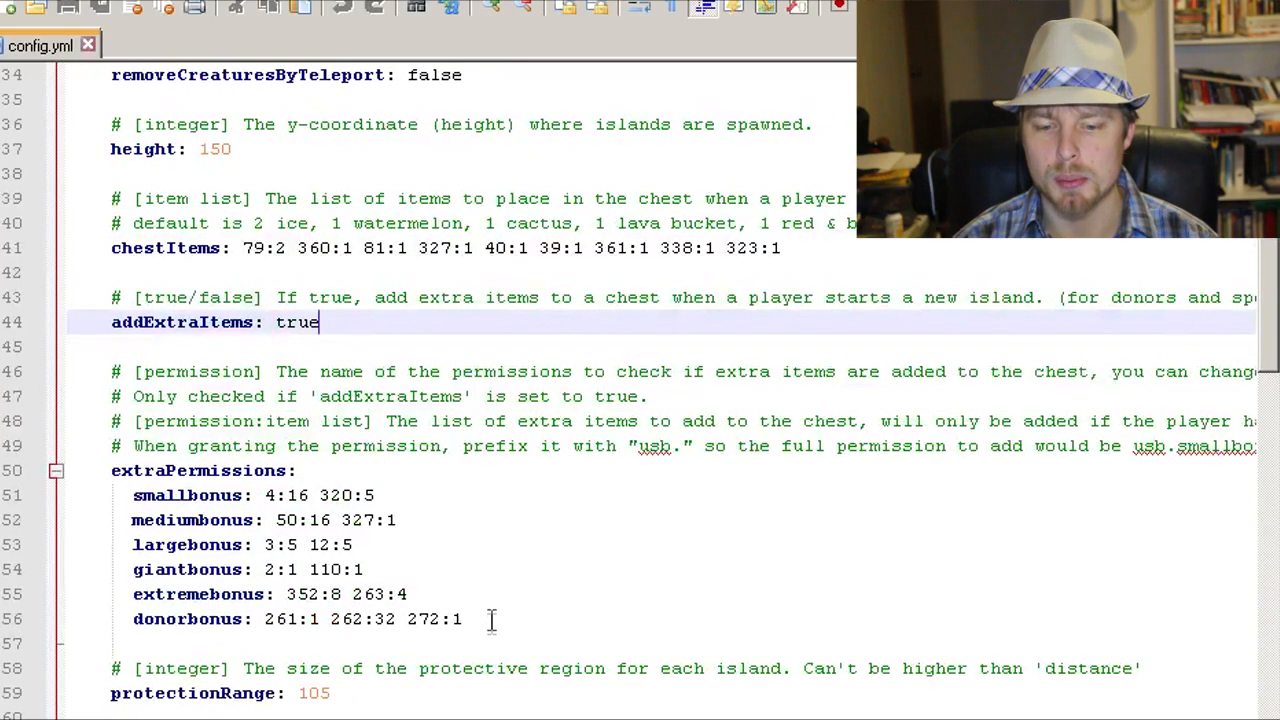
{"action": "left_click_drag", "start_coordinate": [296, 470], "coordinate": [462, 618]}
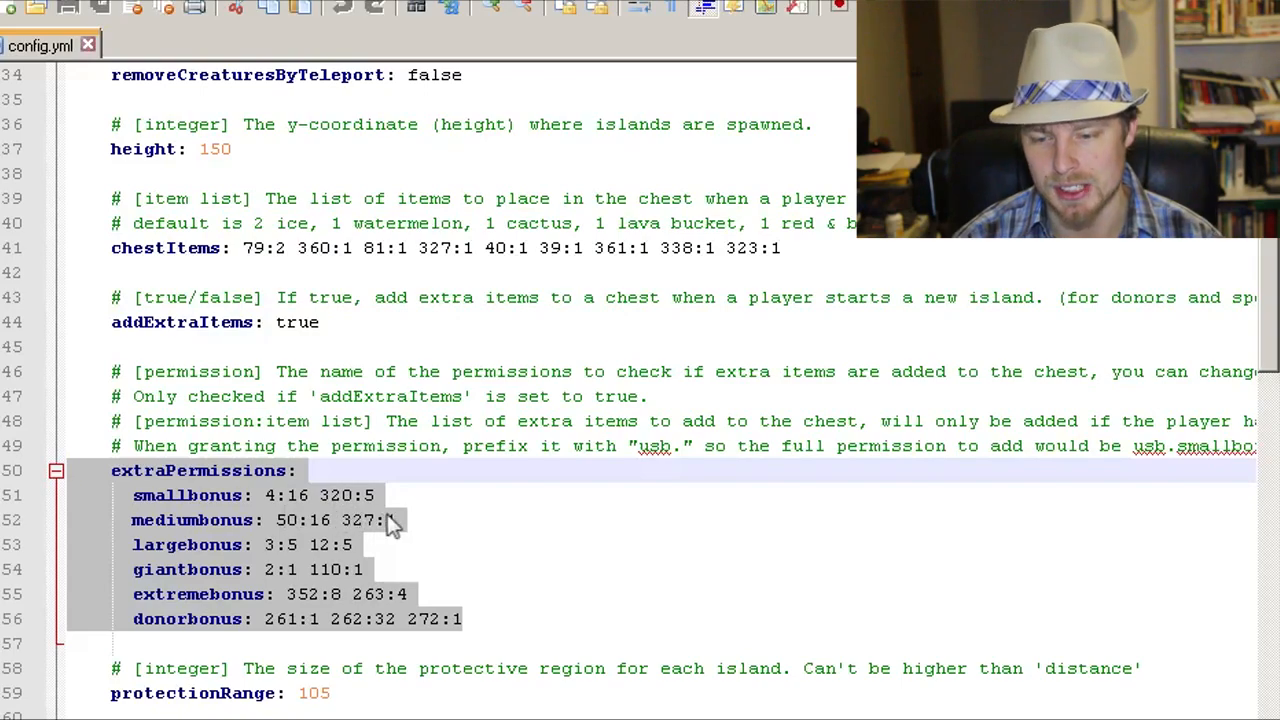
{"action": "left_click", "coordinate": [200, 520]}
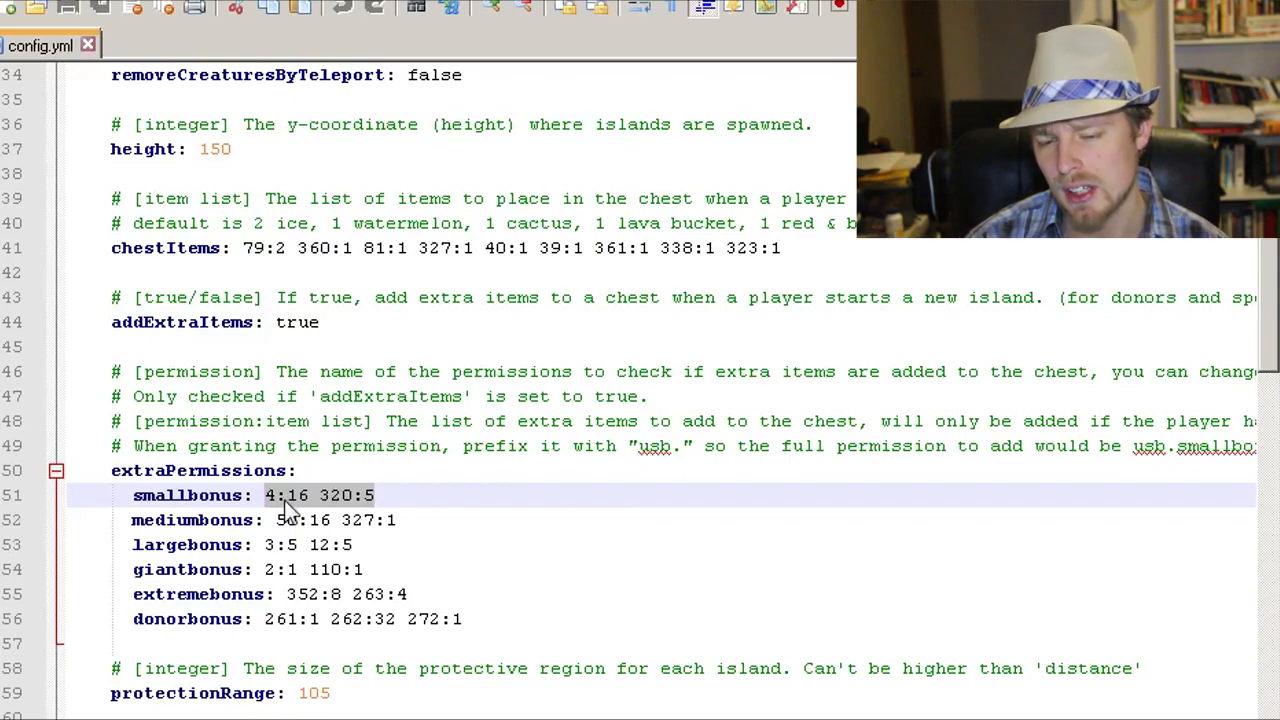
{"action": "mouse_move", "coordinate": [278, 516]}
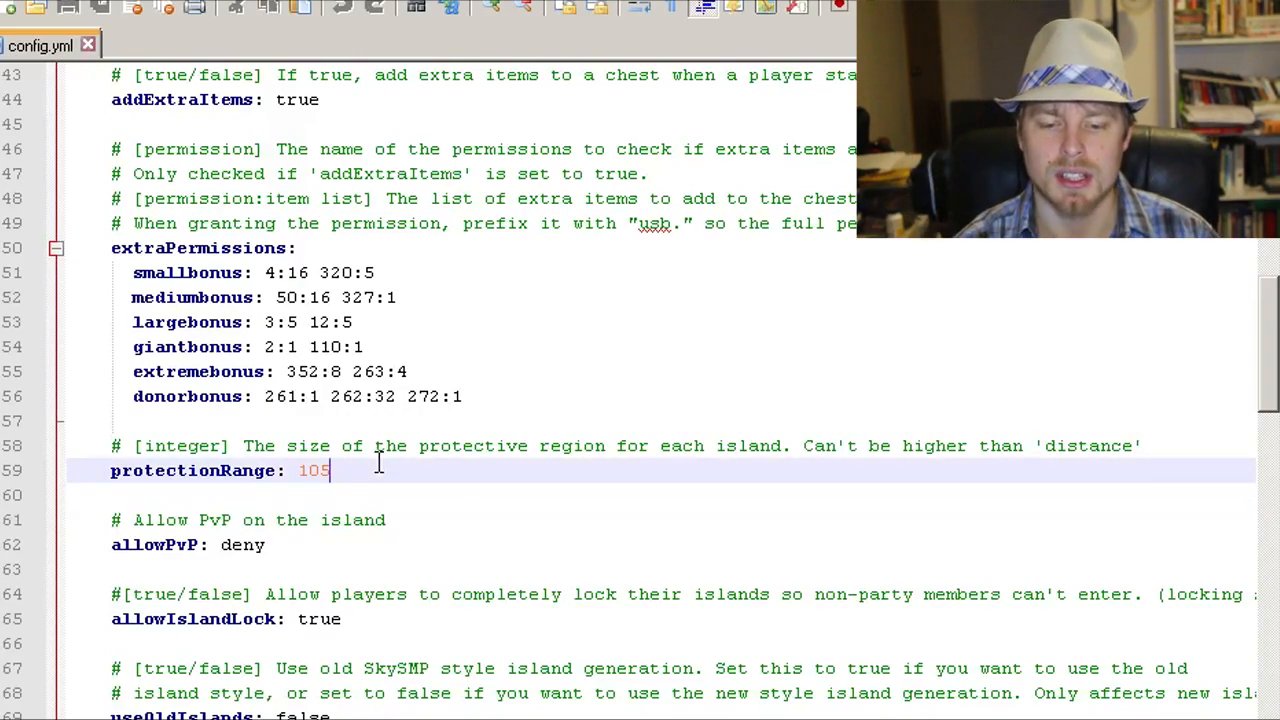
{"action": "scroll", "scroll_direction": "down", "scroll_amount": 3}
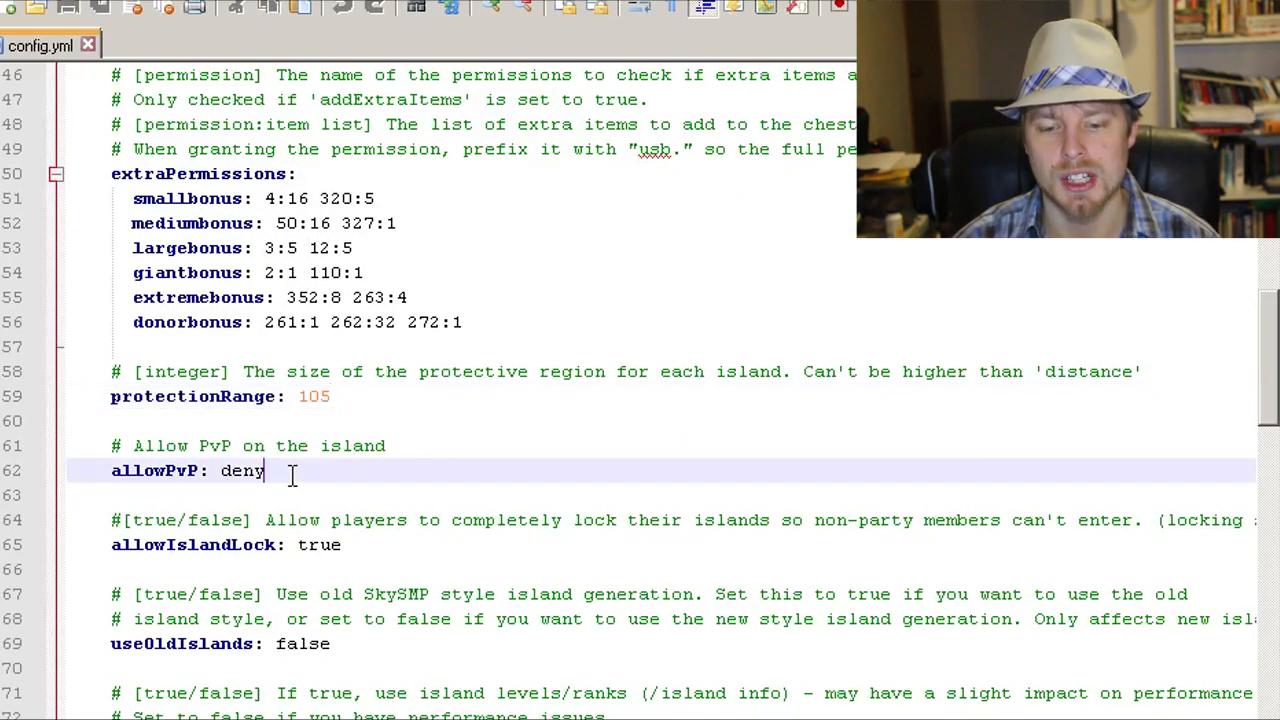
{"action": "scroll", "scroll_direction": "down", "scroll_amount": 3}
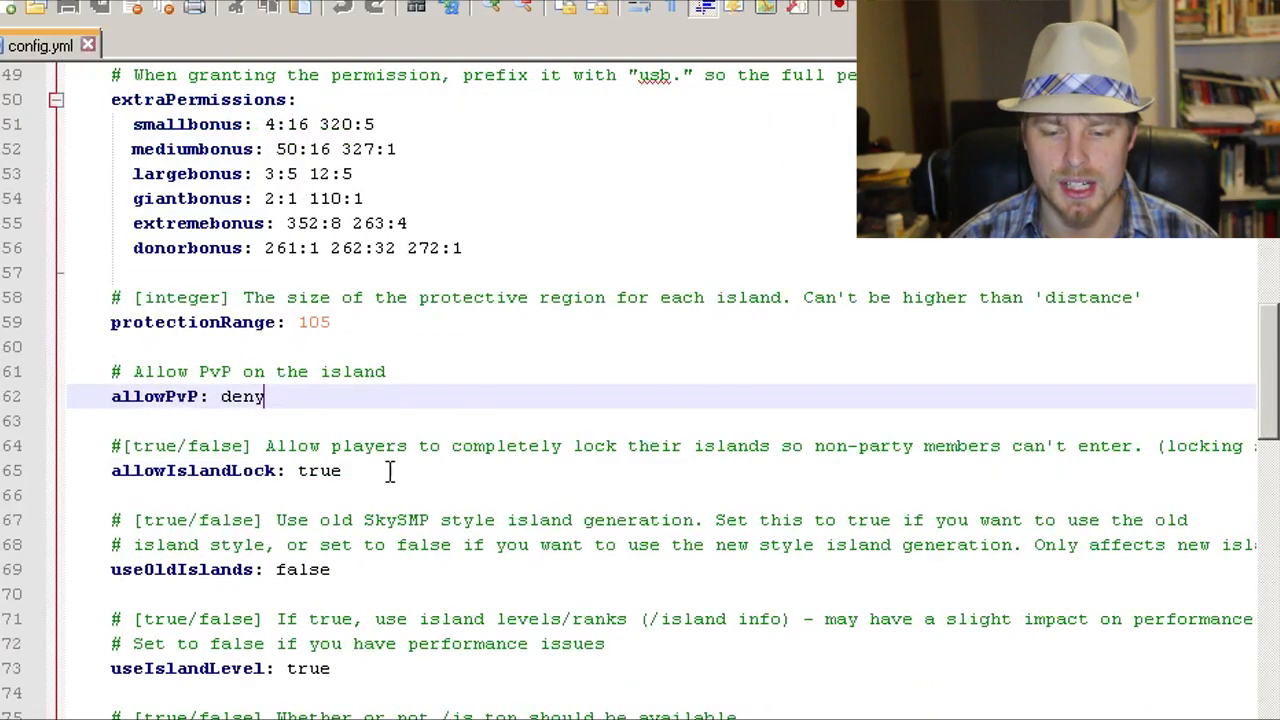
{"action": "scroll", "scroll_direction": "down", "scroll_amount": 3}
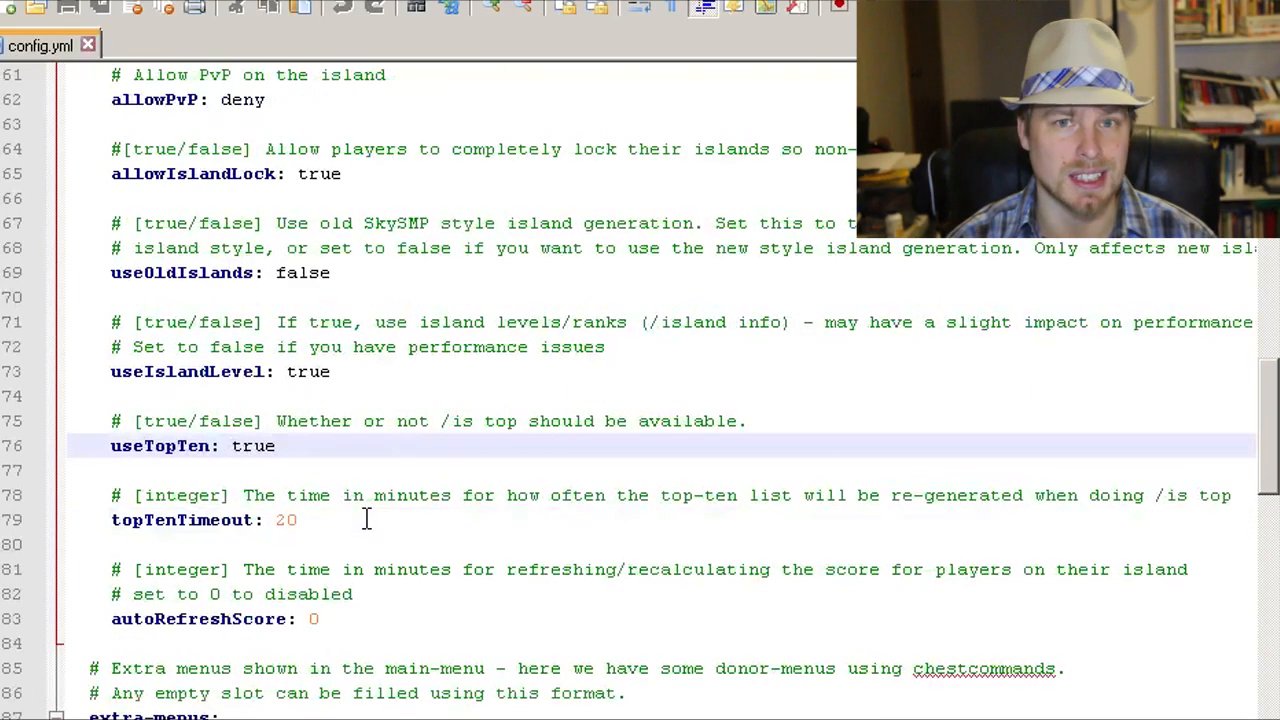
{"action": "scroll", "scroll_direction": "down", "scroll_amount": 3}
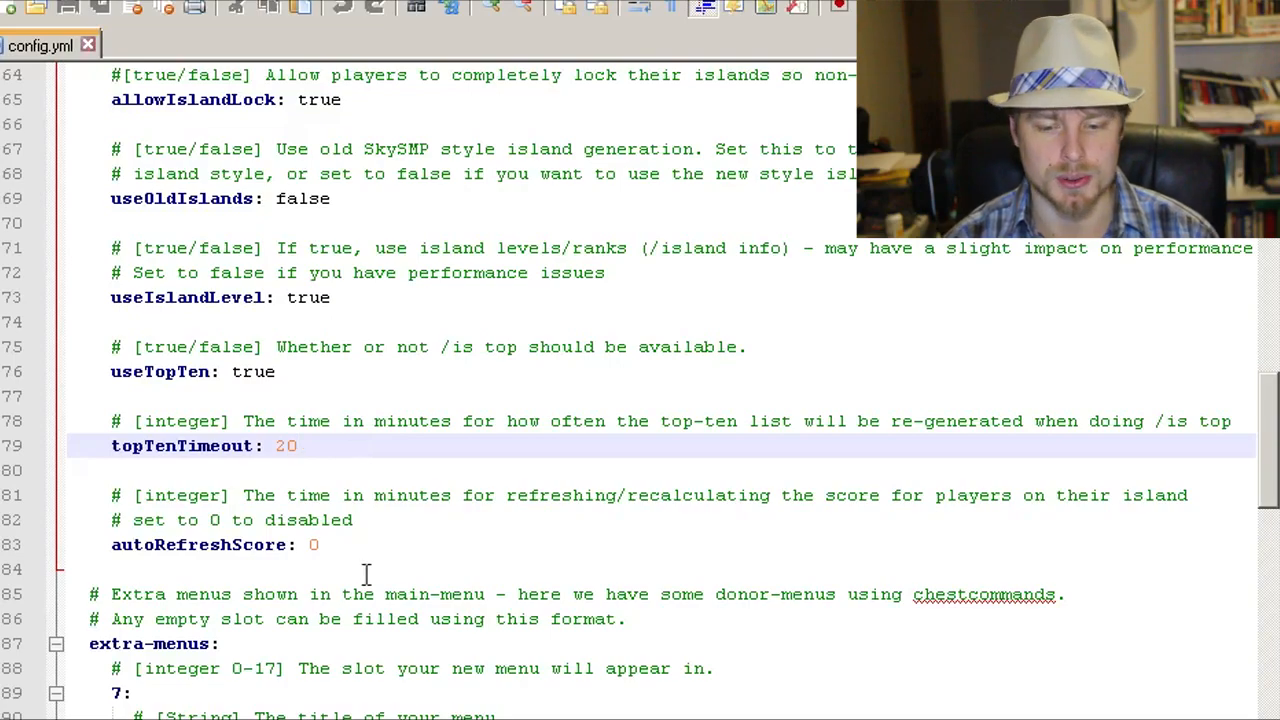
{"action": "scroll", "scroll_direction": "down", "scroll_amount": 3}
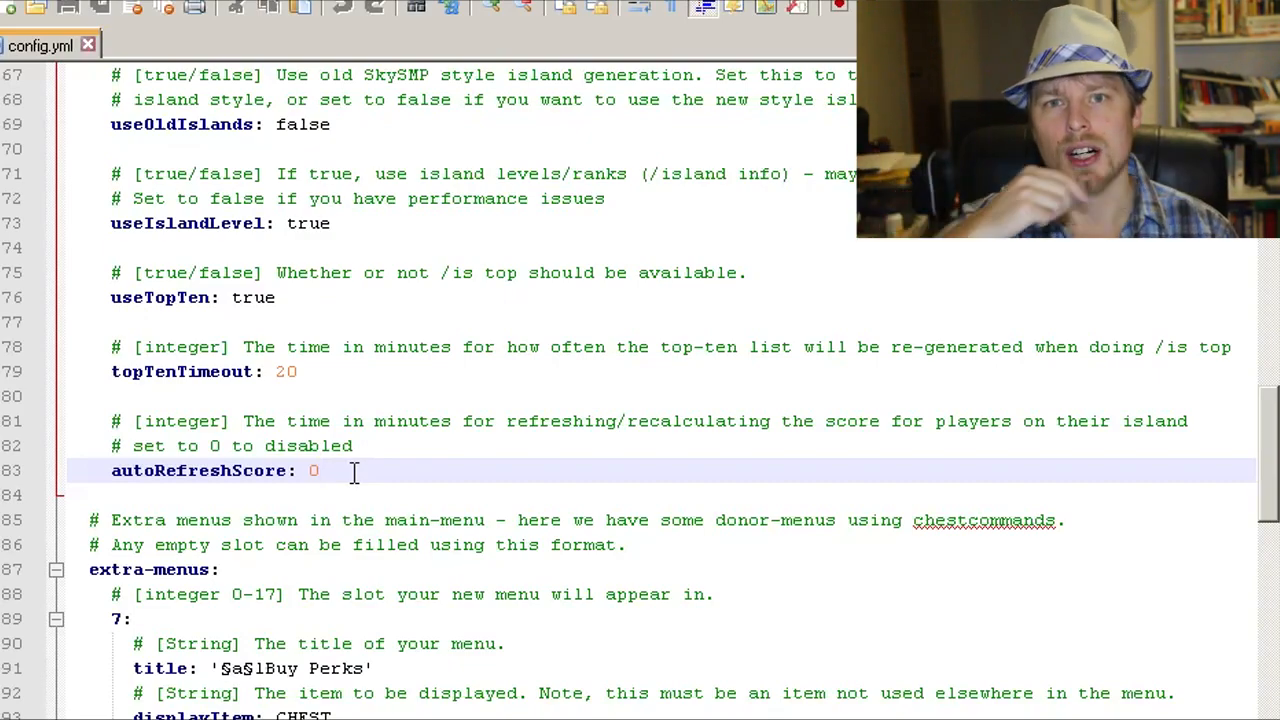
{"action": "scroll", "scroll_direction": "down", "scroll_amount": 3}
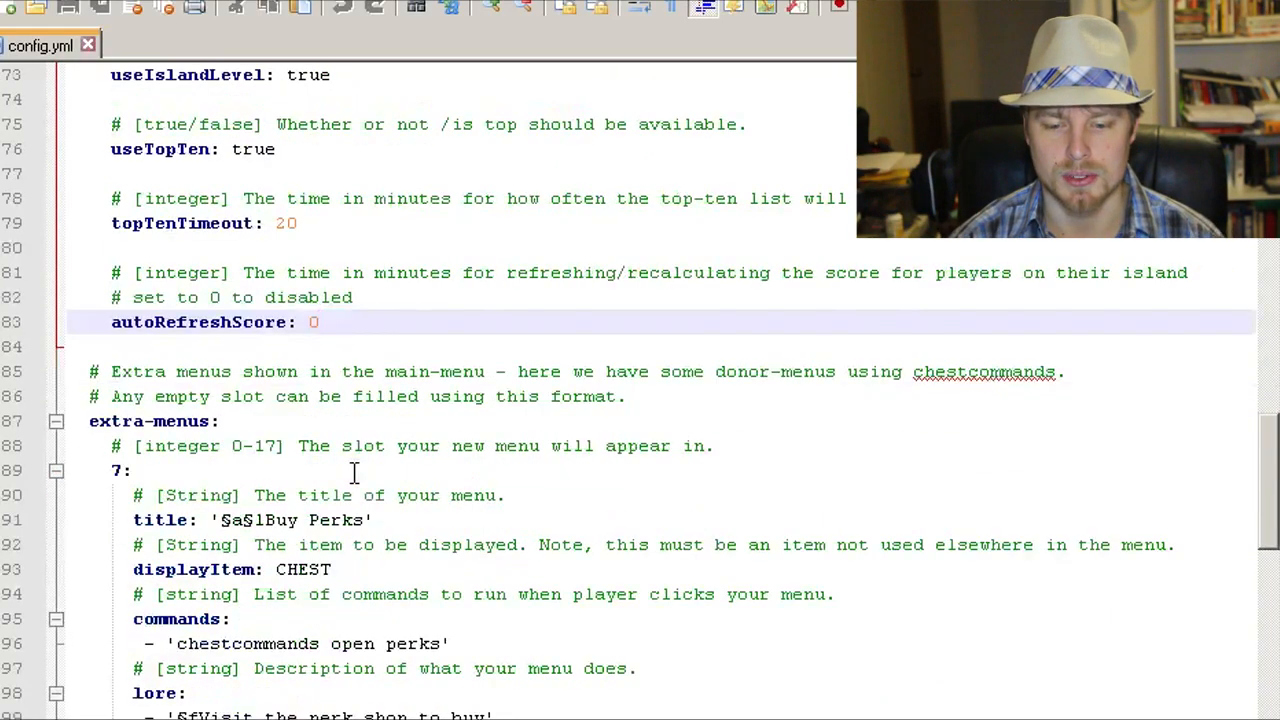
{"action": "scroll", "scroll_direction": "down", "scroll_amount": 3}
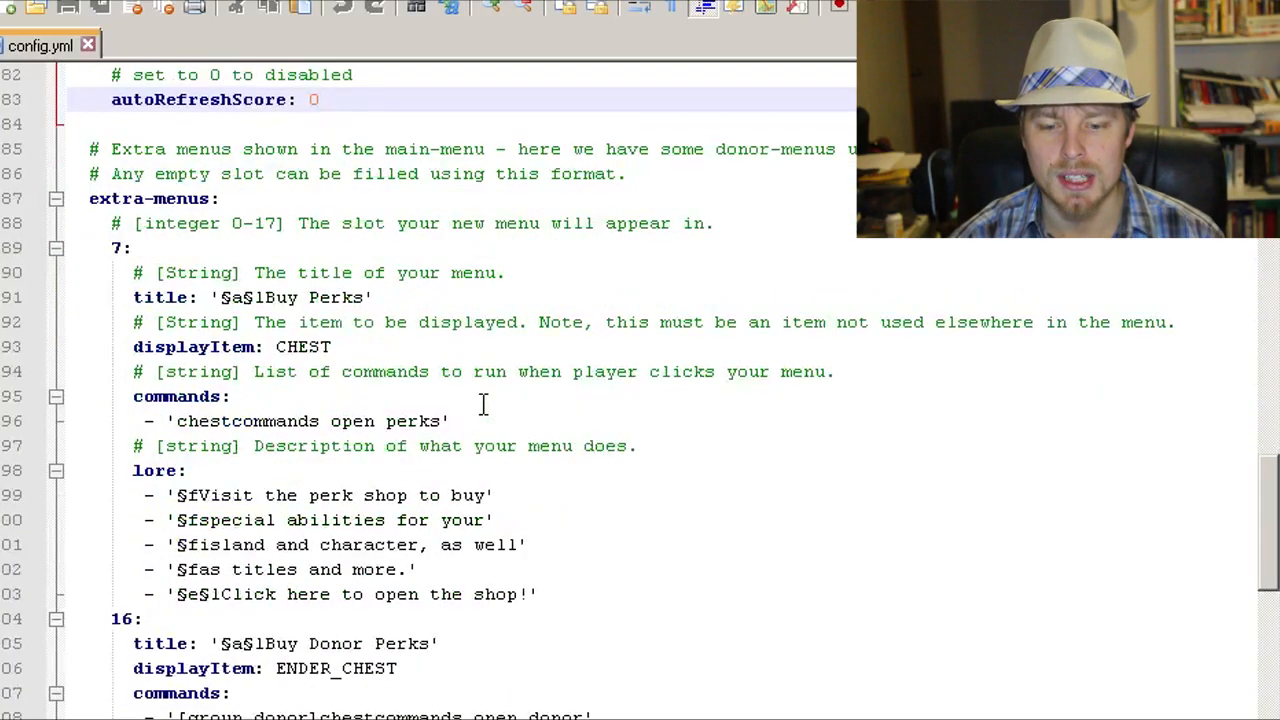
{"action": "scroll", "scroll_direction": "down", "scroll_amount": 3}
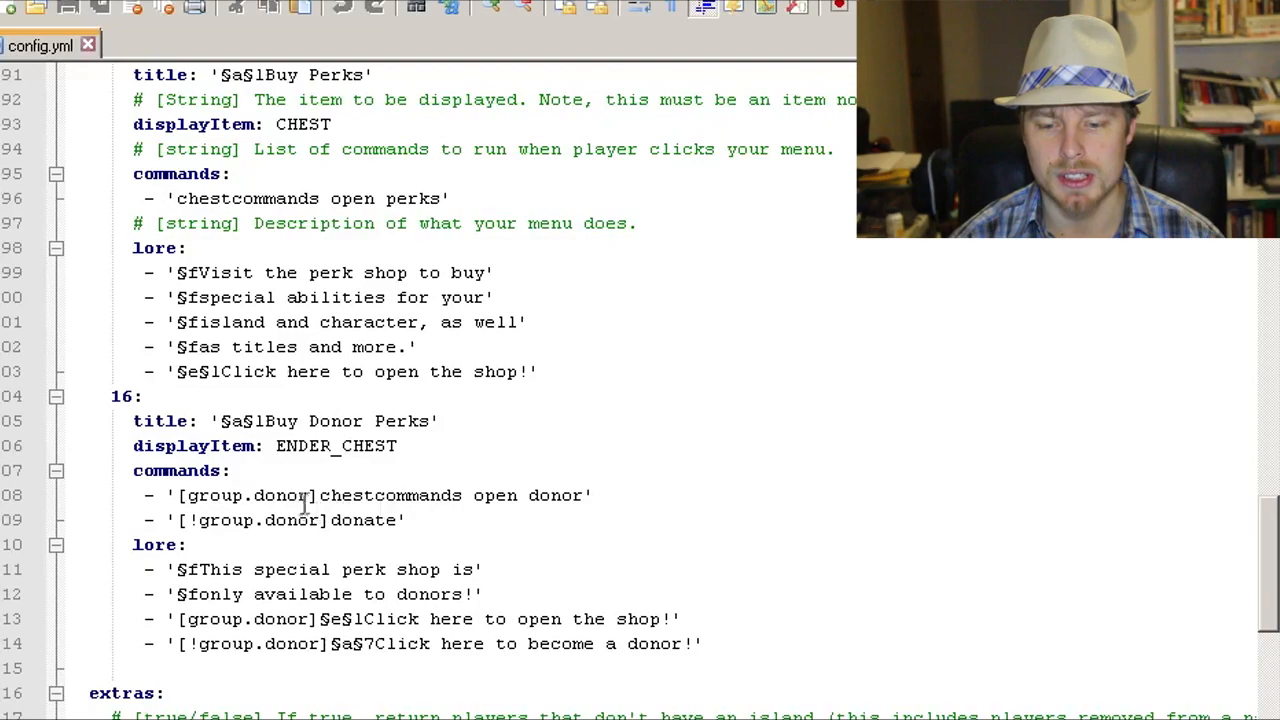
{"action": "scroll", "scroll_direction": "down", "scroll_amount": 3}
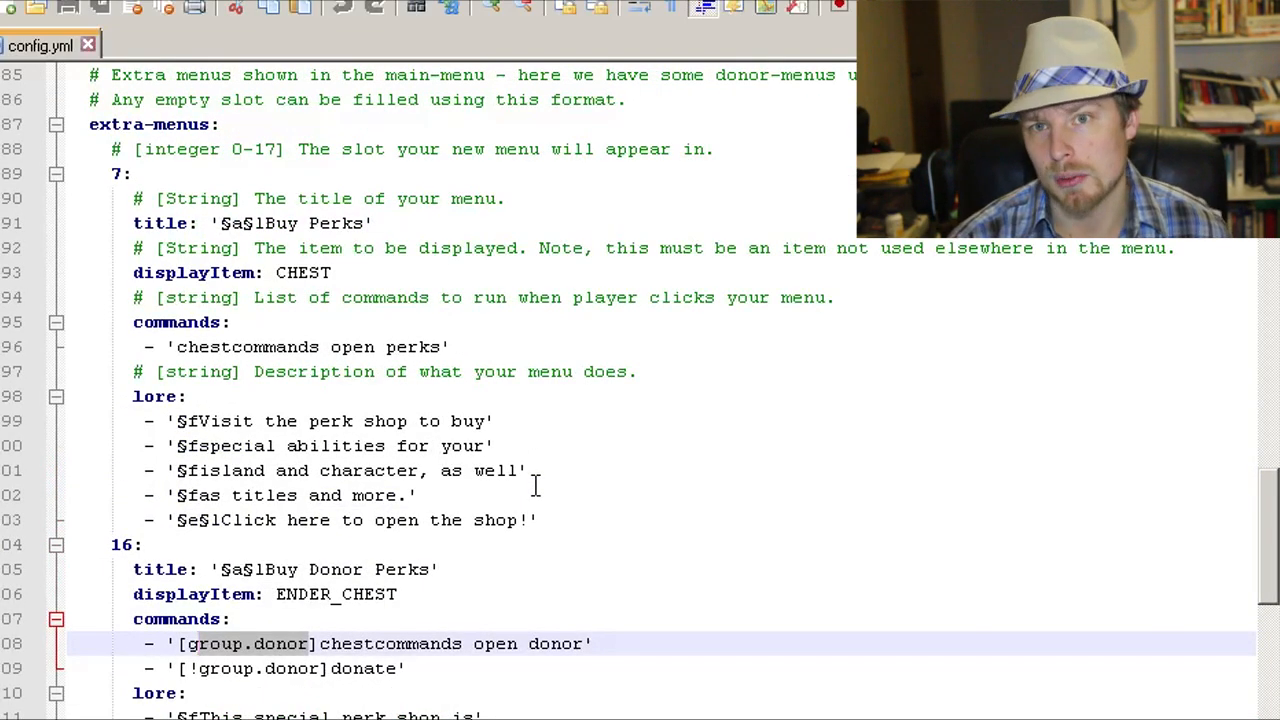
{"action": "scroll", "scroll_direction": "down", "scroll_amount": 3}
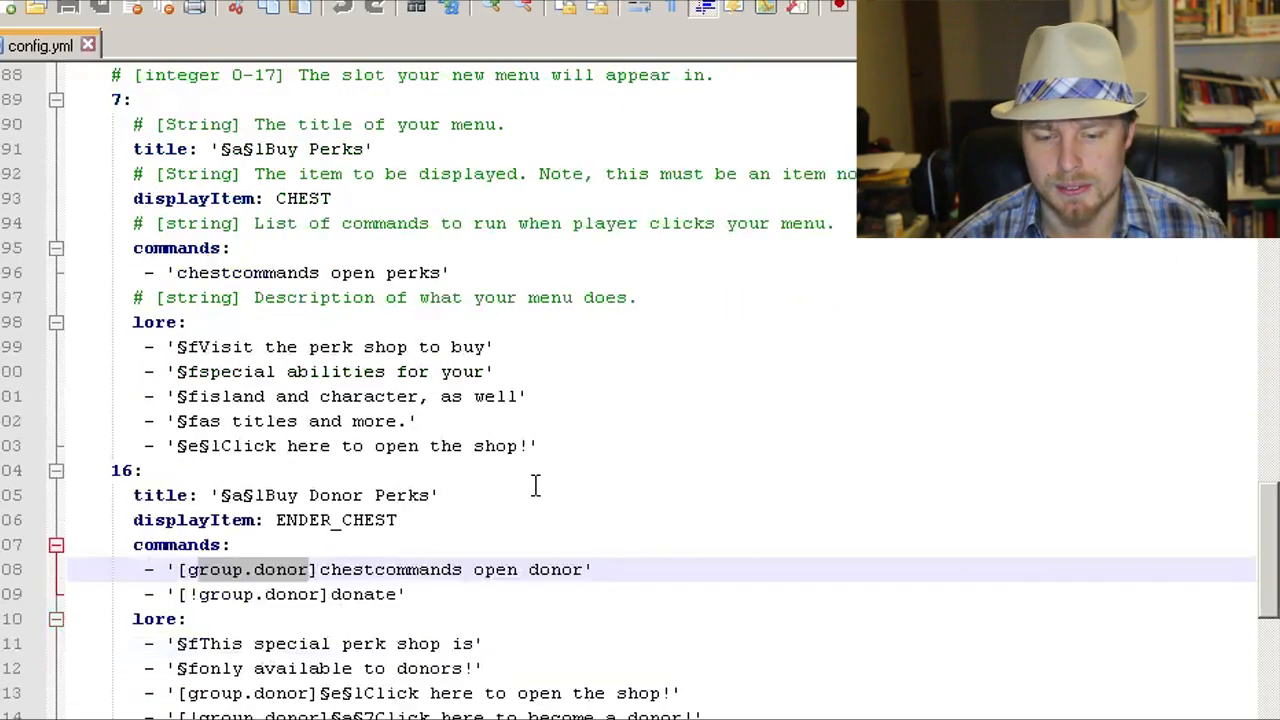
{"action": "scroll", "scroll_direction": "down", "scroll_amount": 3}
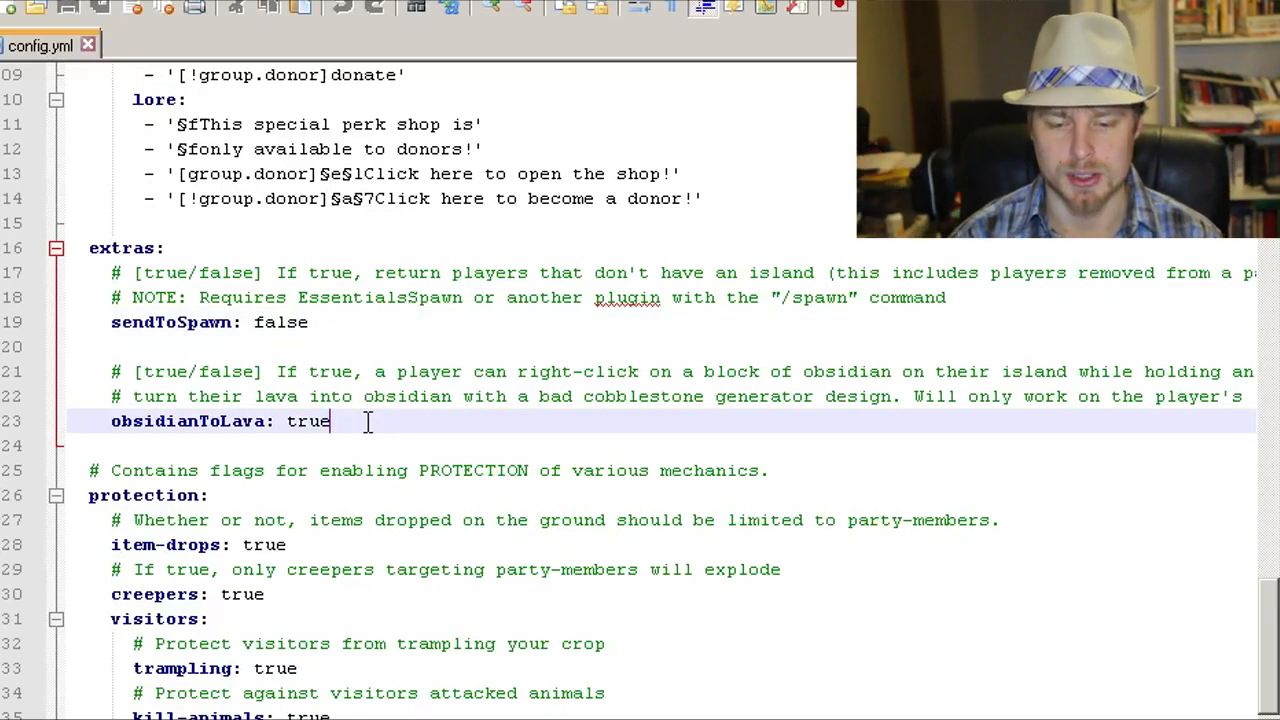
- Scroll through the protection section with visitor flags in config.yml
{"action": "scroll", "scroll_direction": "down", "scroll_amount": 3}
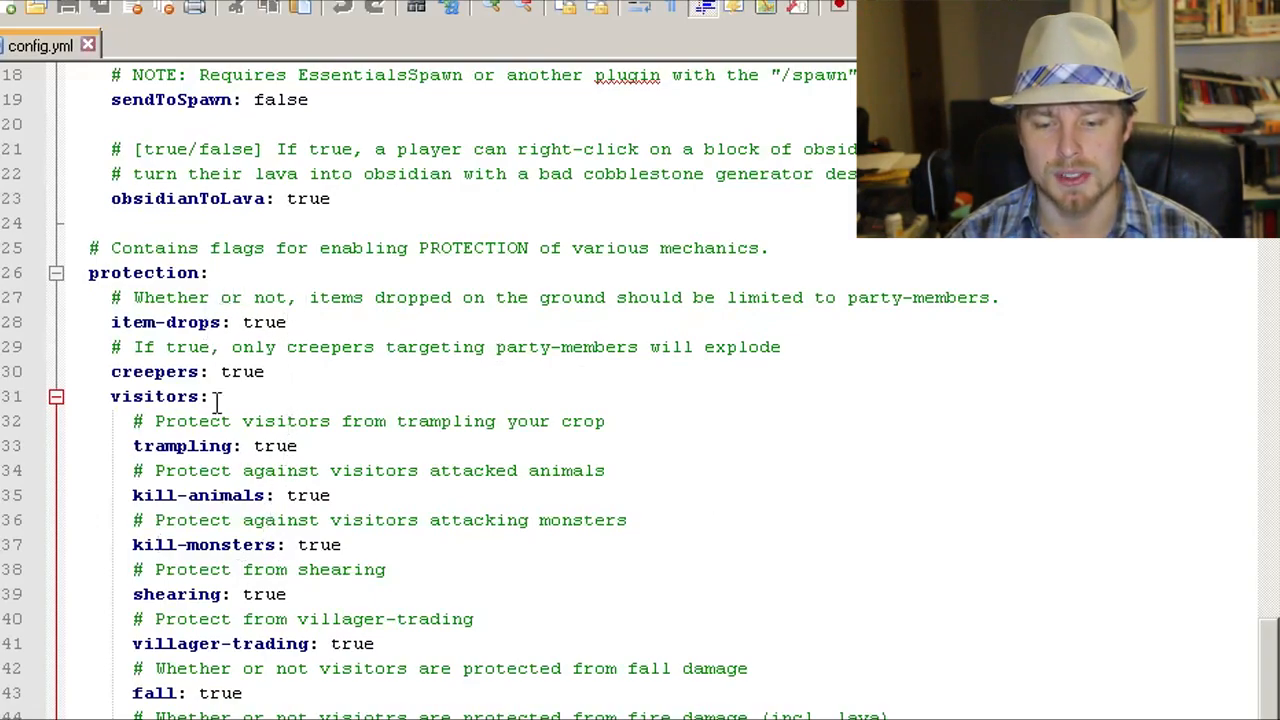
{"action": "mouse_move", "coordinate": [448, 536]}
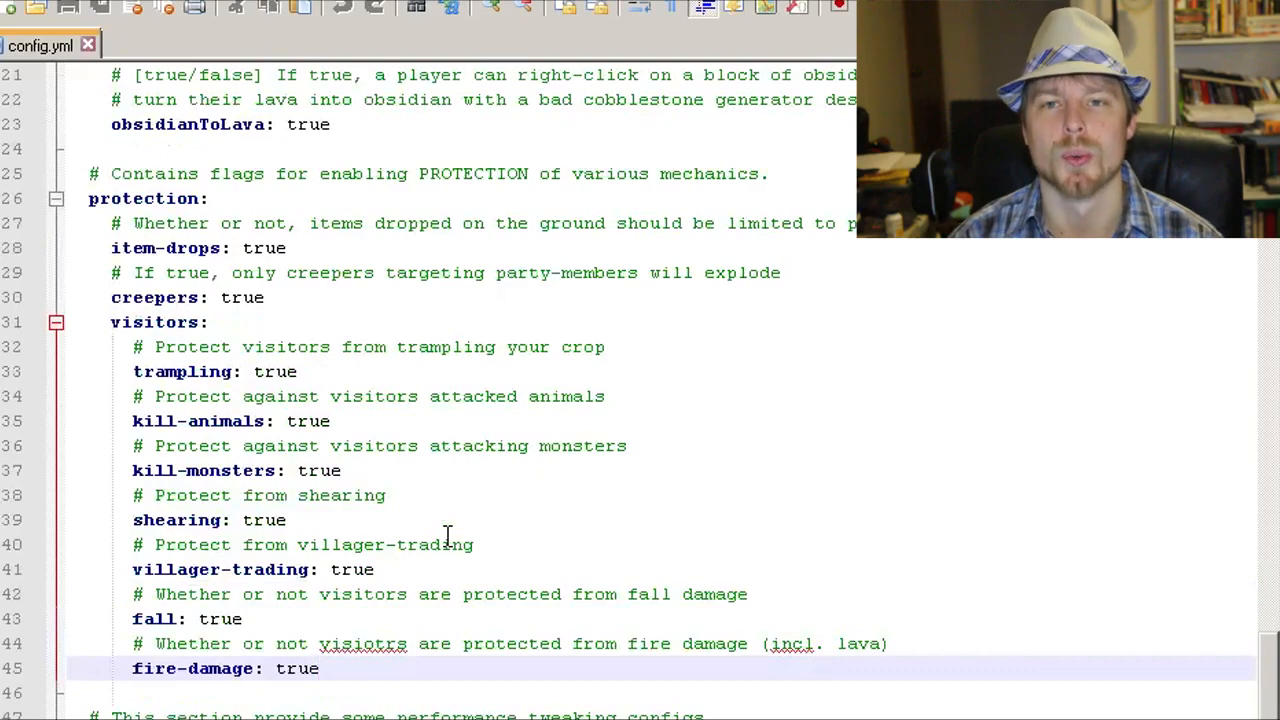
{"action": "scroll", "scroll_direction": "down", "scroll_amount": 3}
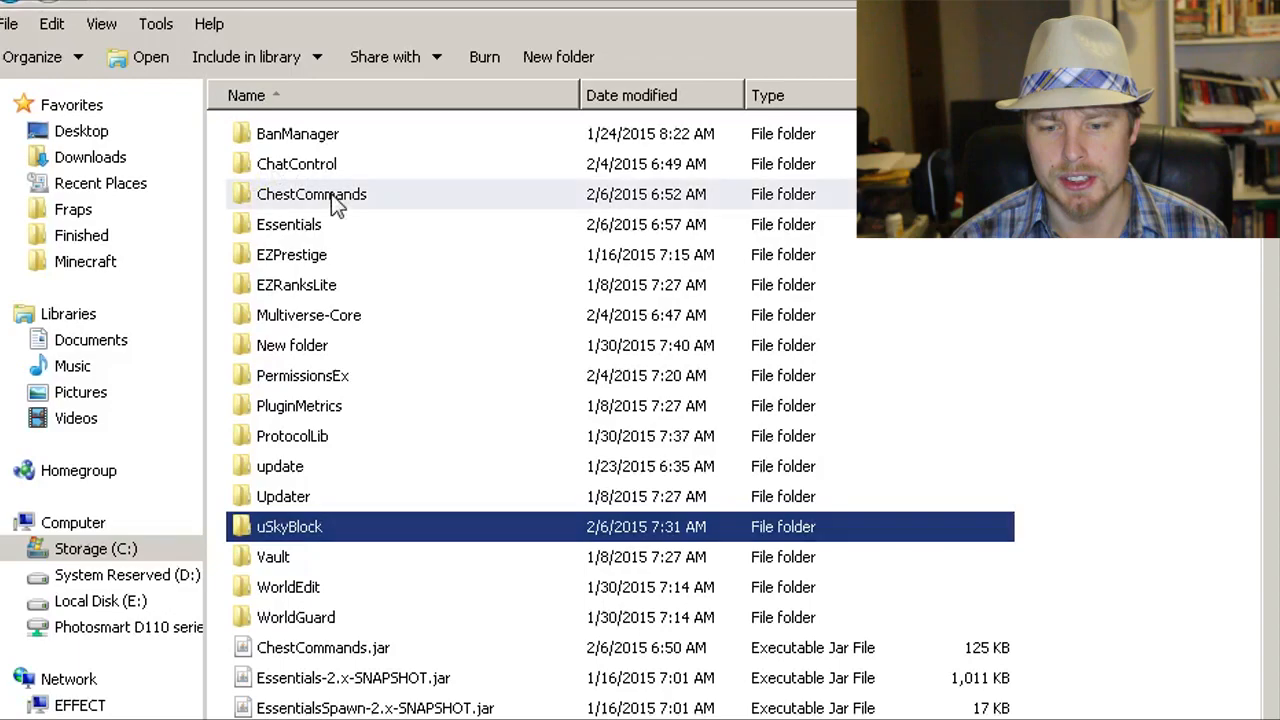
- Open perks.yml from the ChestCommands folder in Notepad++ via Edit with Notepad++
{"action": "double_click", "coordinate": [312, 194]}
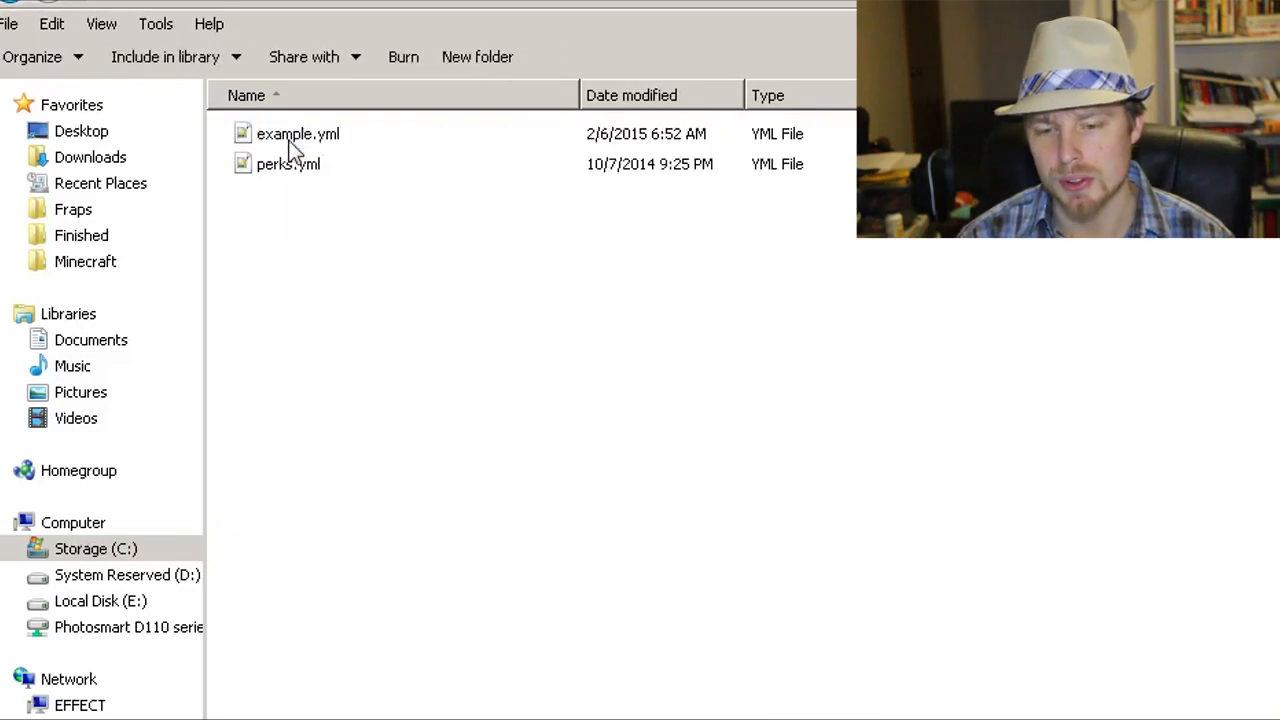
{"action": "left_click", "coordinate": [288, 164]}
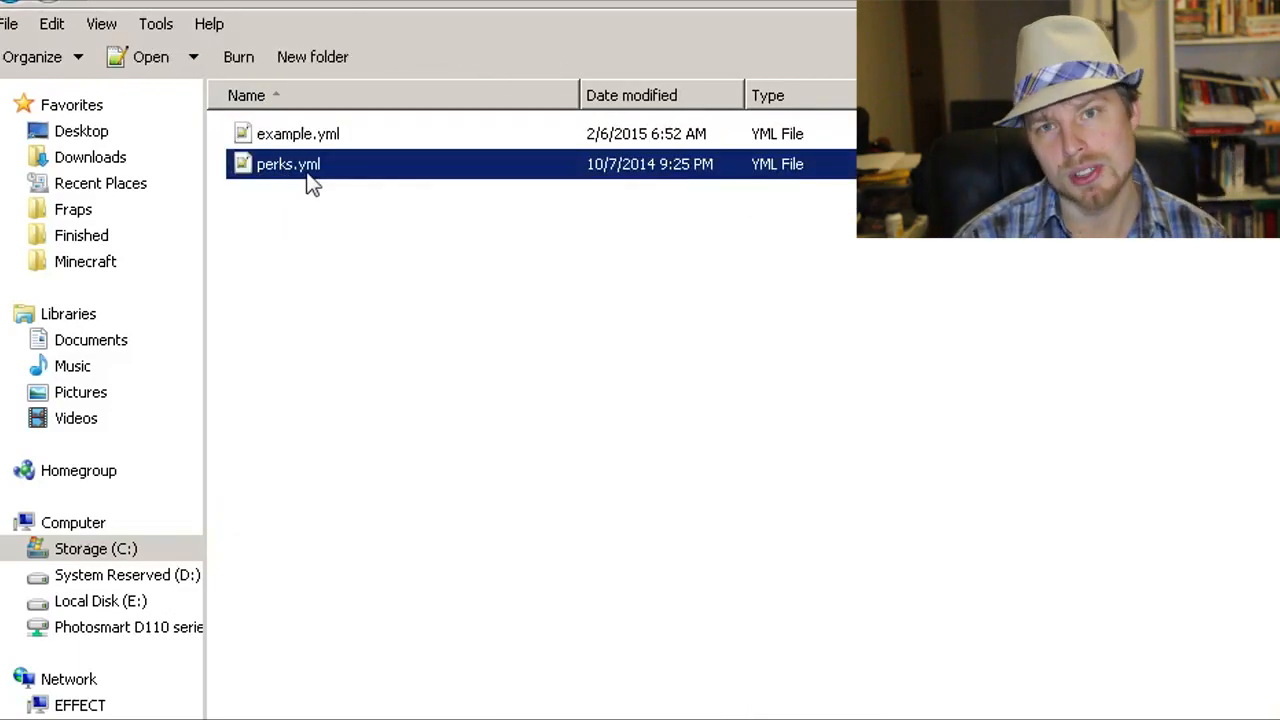
{"action": "right_click", "coordinate": [288, 164]}
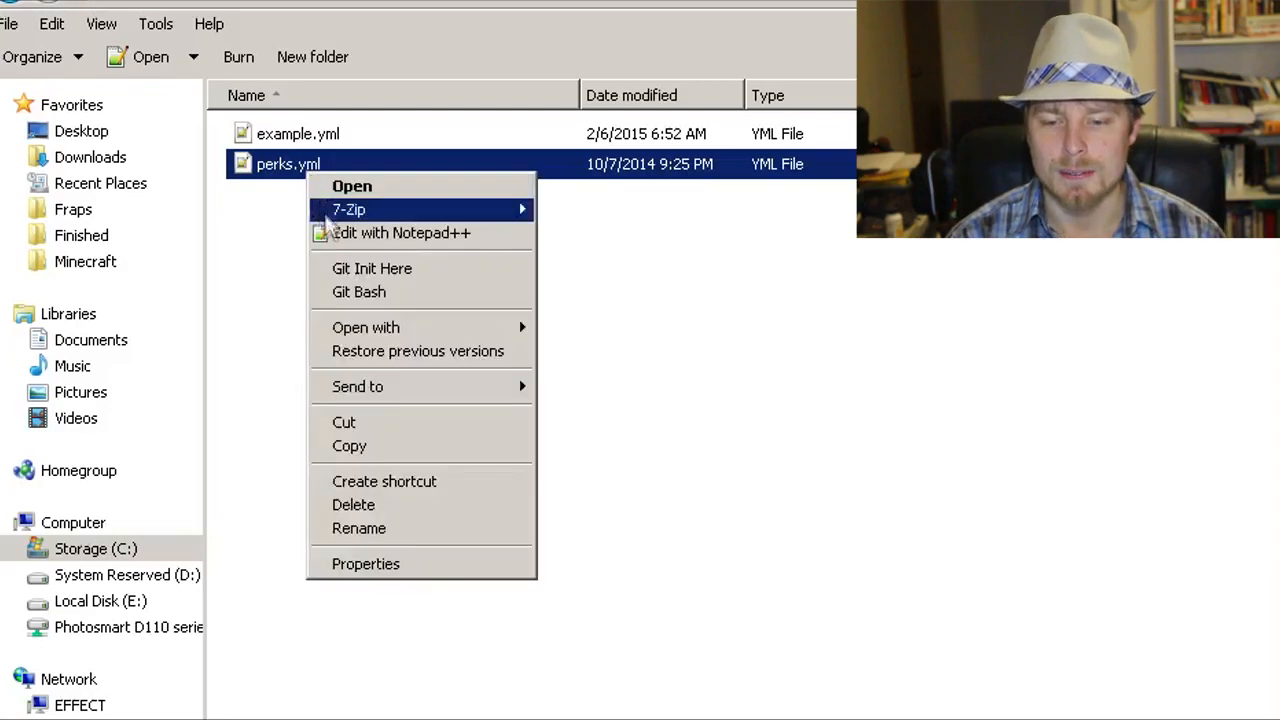
{"action": "left_click", "coordinate": [400, 232]}
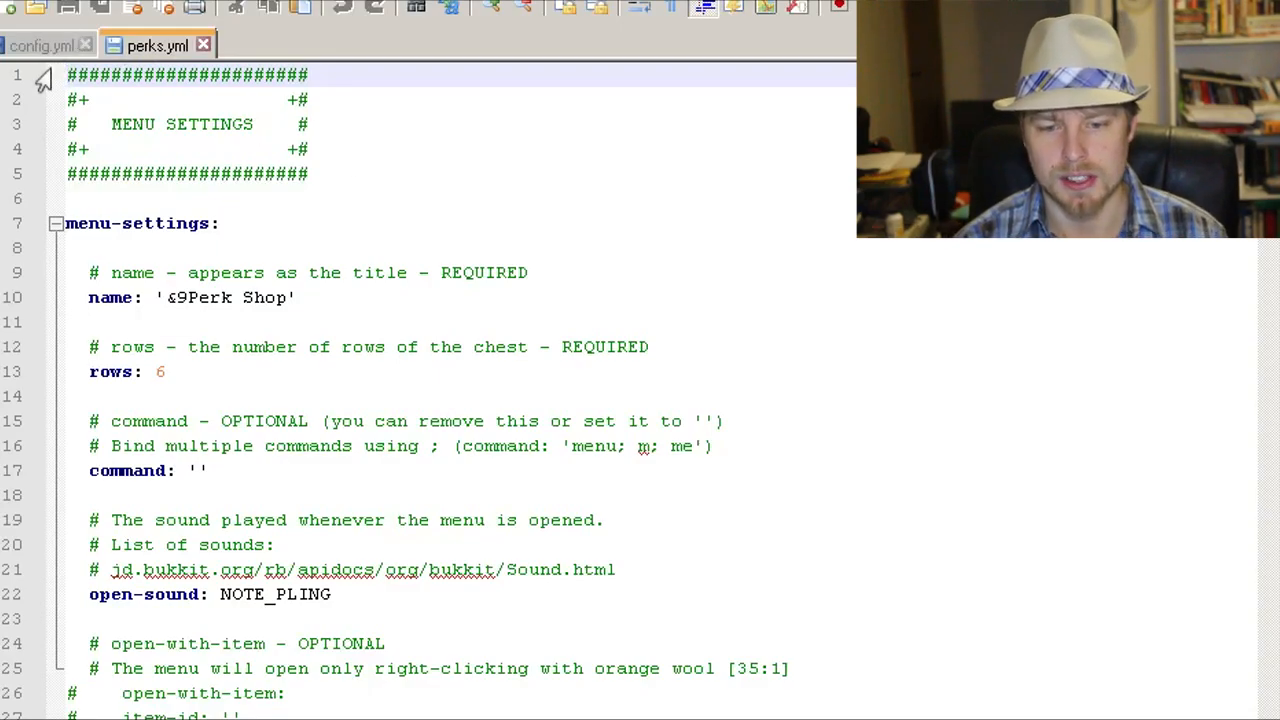
{"action": "left_click", "coordinate": [40, 44]}
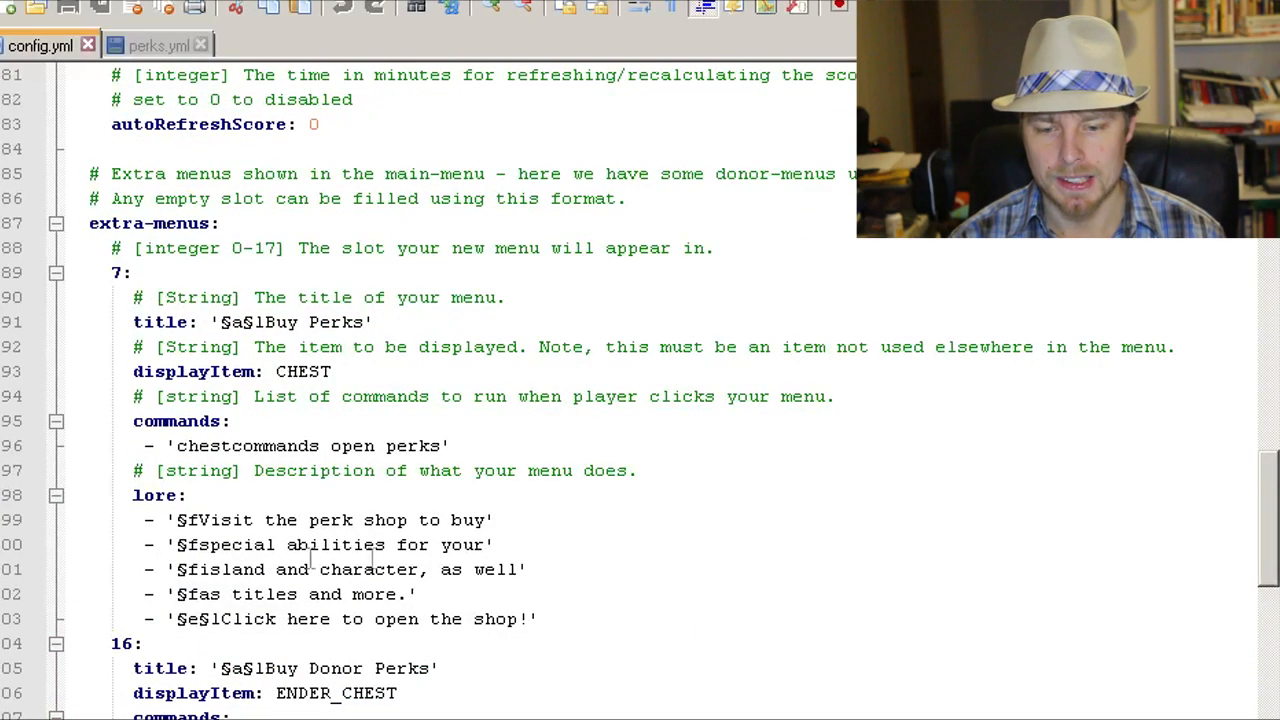
{"action": "left_click", "coordinate": [158, 44]}
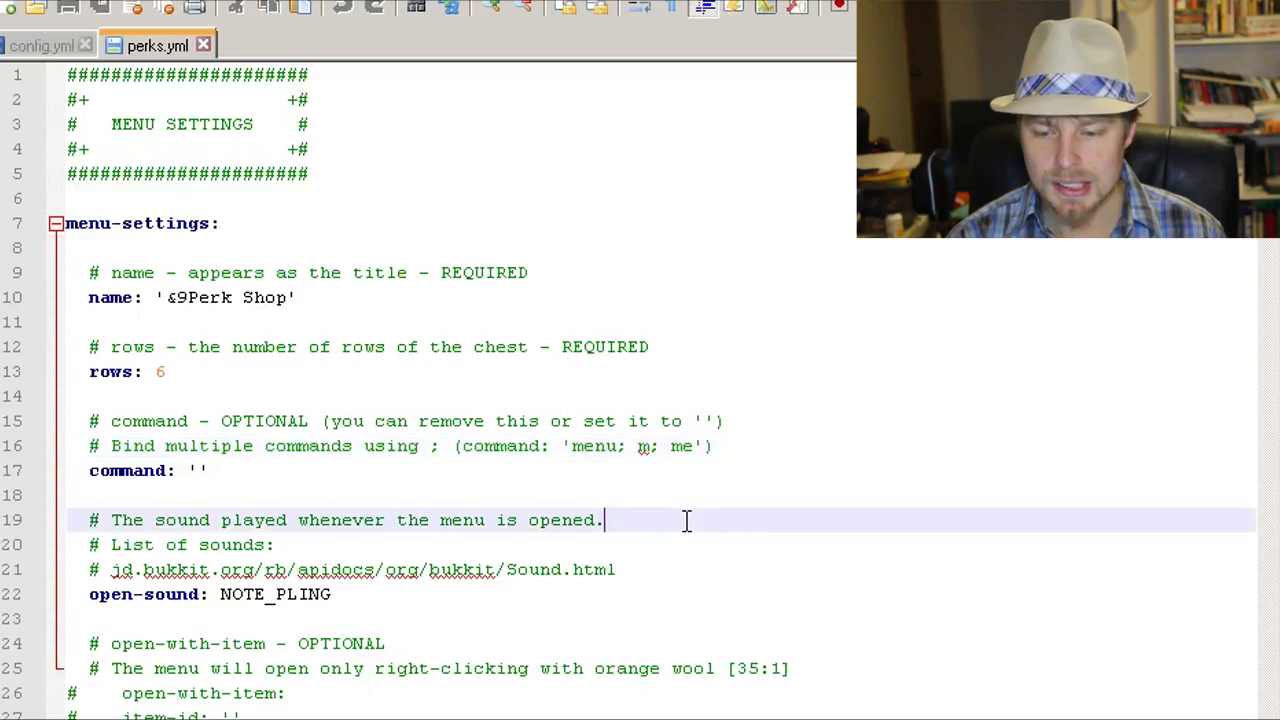
{"action": "left_click", "coordinate": [712, 446]}
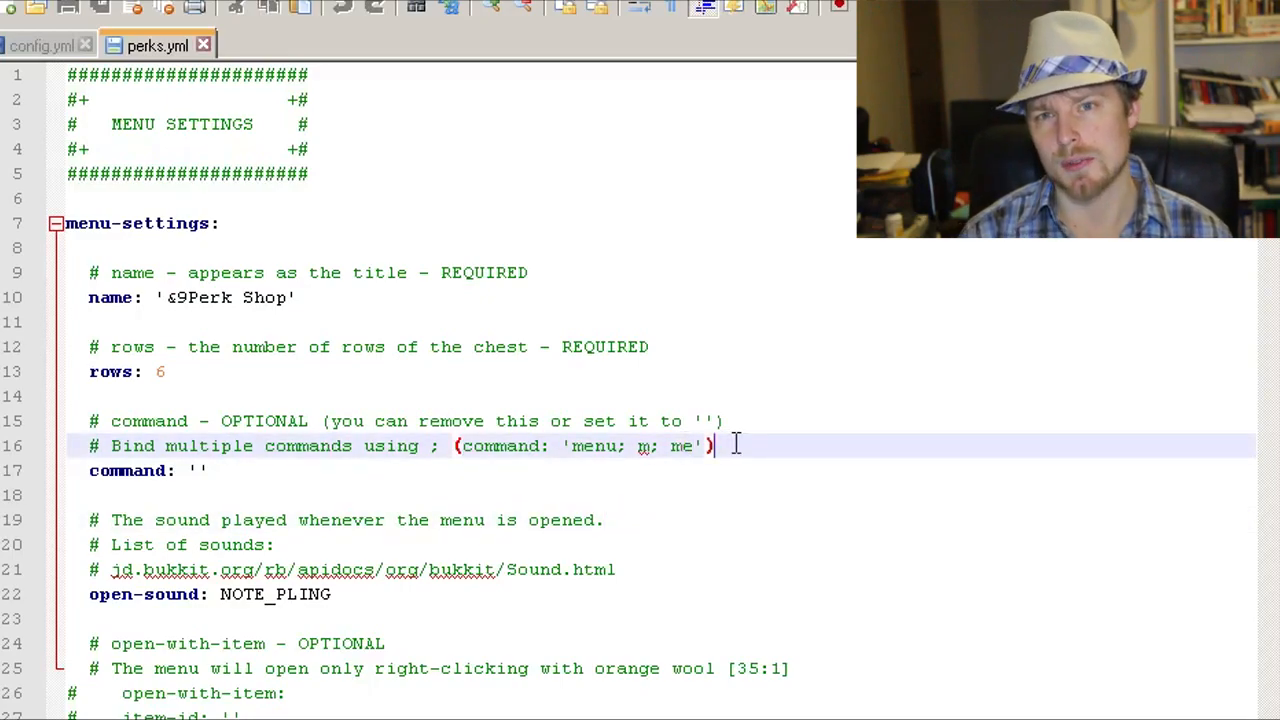